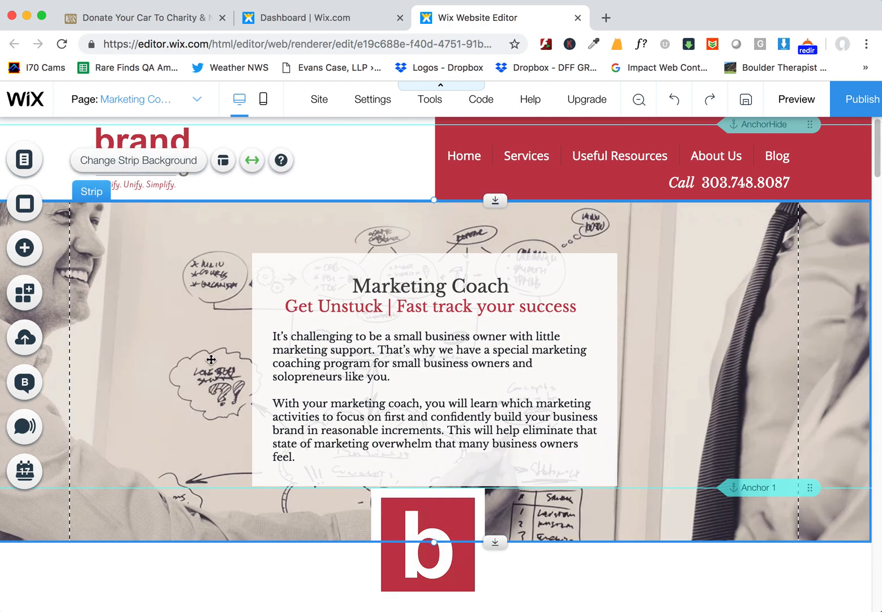
pyautogui.moveTo(161, 136)
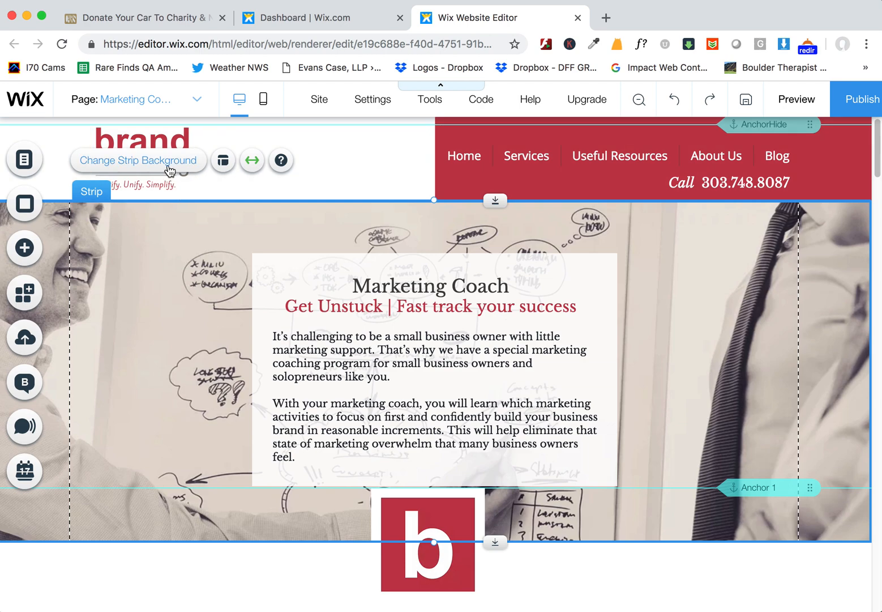
# Open the image picker to replace the Marketing Coach strip's background
pyautogui.click(137, 161)
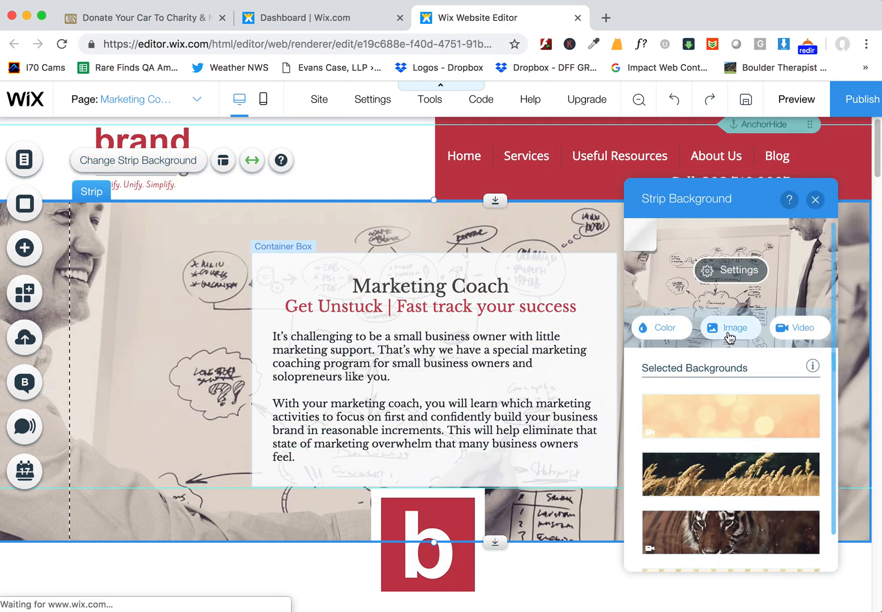
pyautogui.click(730, 327)
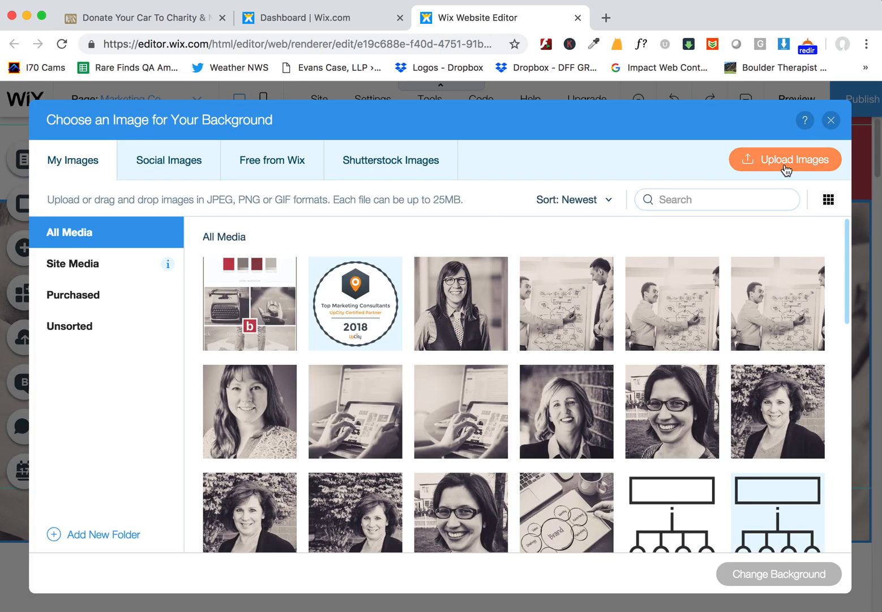
# Upload the bigstock running-shoes photo from the Desktop into the media library
pyautogui.click(785, 160)
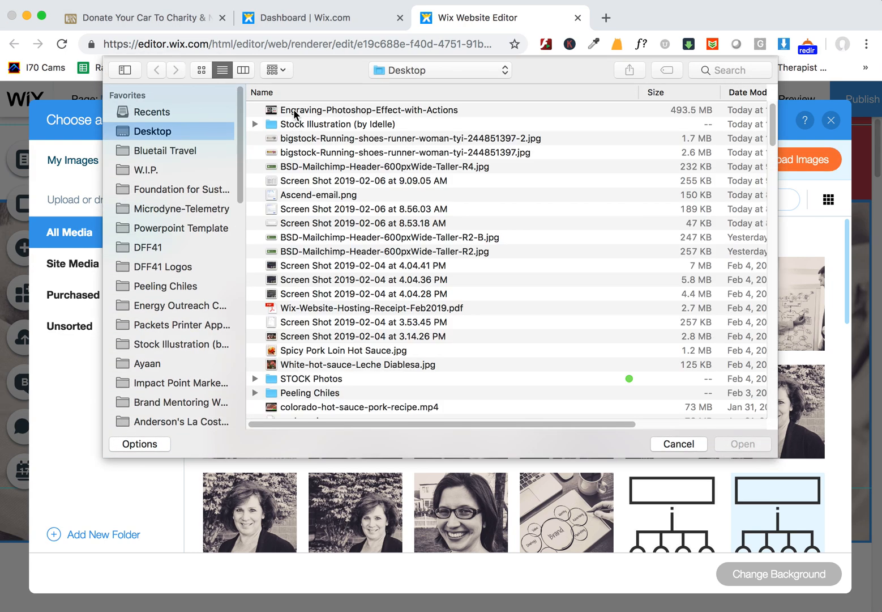
pyautogui.click(409, 138)
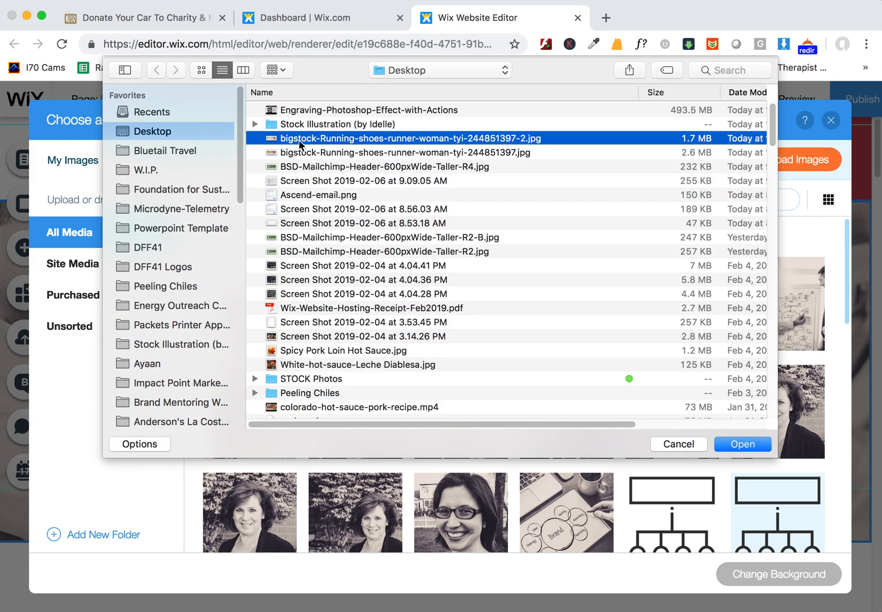
pyautogui.click(742, 443)
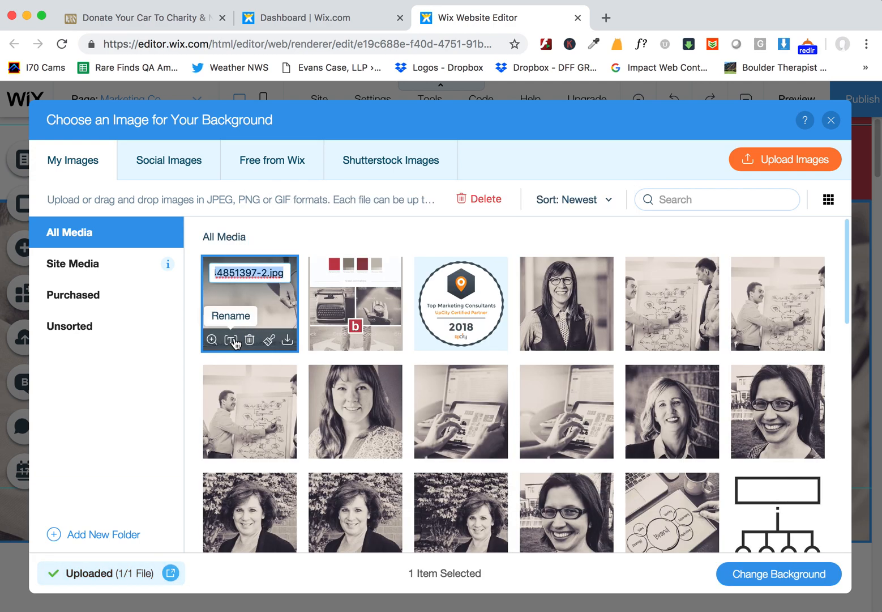
# Rename the running-shoes photo to a 'Marke…' name and select it as background
pyautogui.write('Marke')
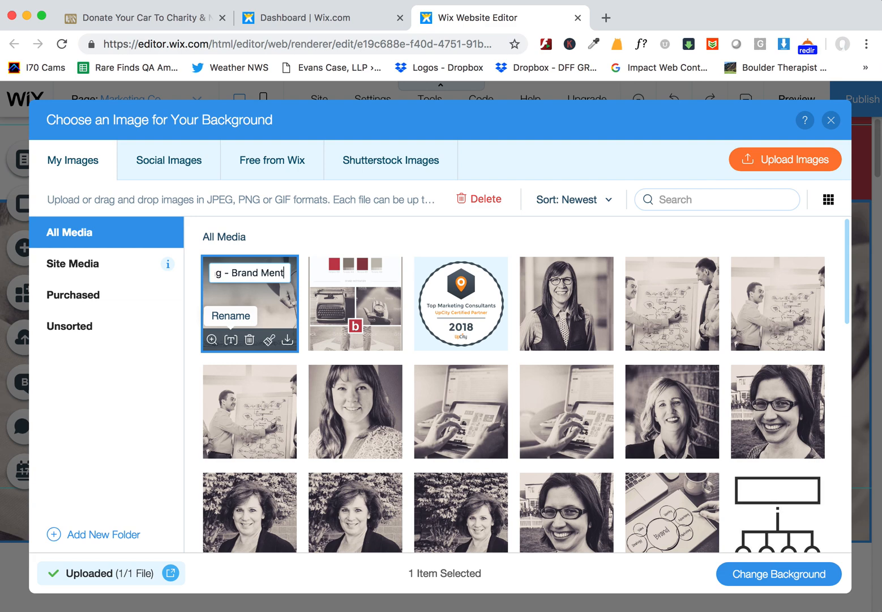
pyautogui.click(249, 304)
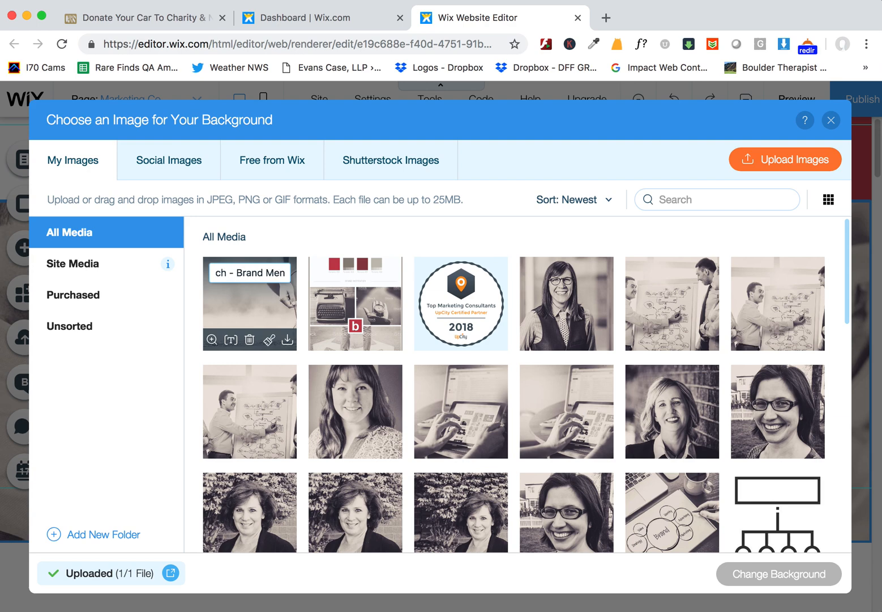
pyautogui.click(250, 303)
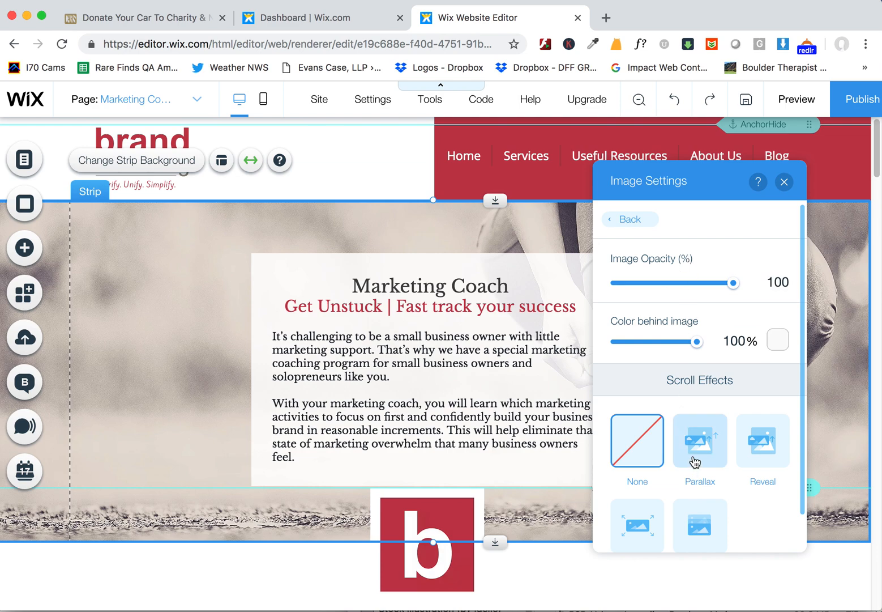
# Apply the Parallax scroll effect to the running-shoes strip background, then close Image Settings
pyautogui.click(700, 440)
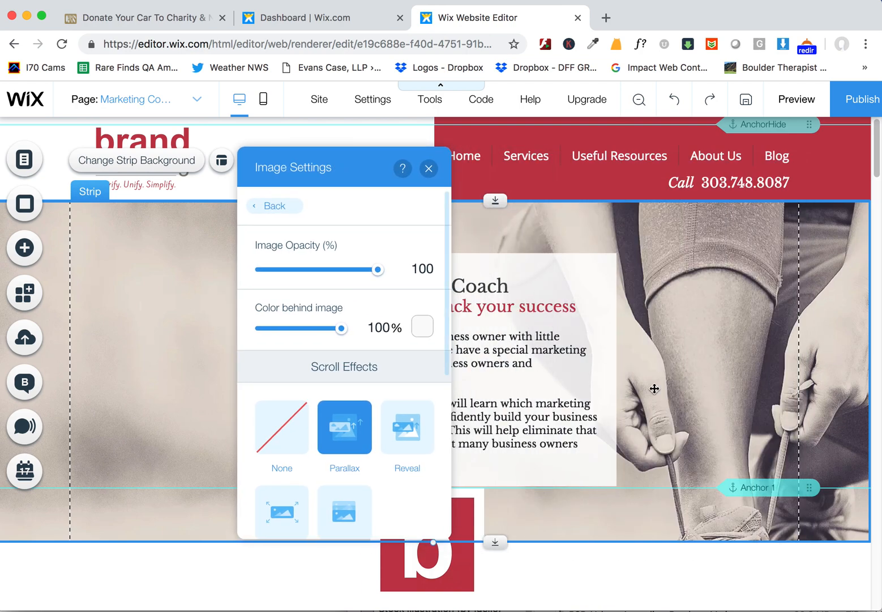
pyautogui.click(428, 168)
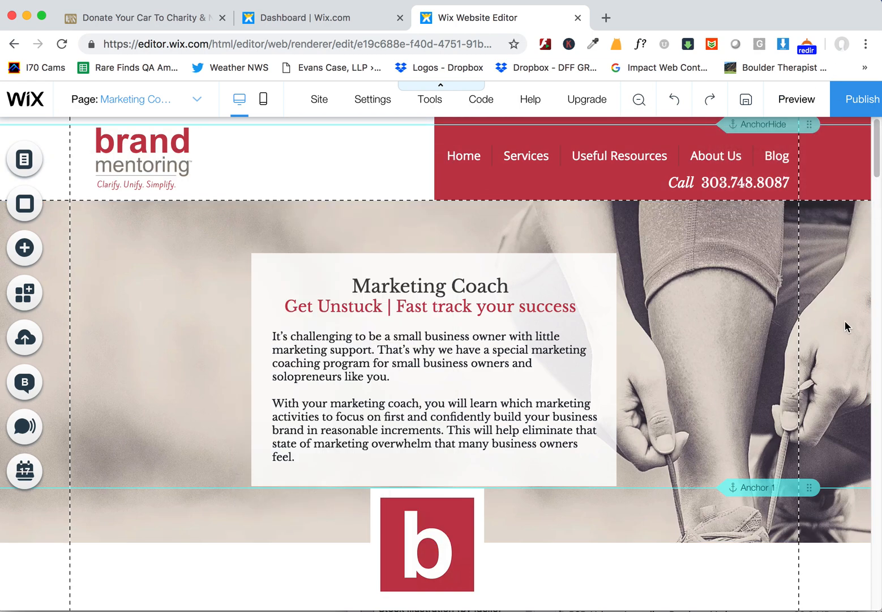
# Preview the page and scroll to check the parallax background, then preview again
pyautogui.click(796, 99)
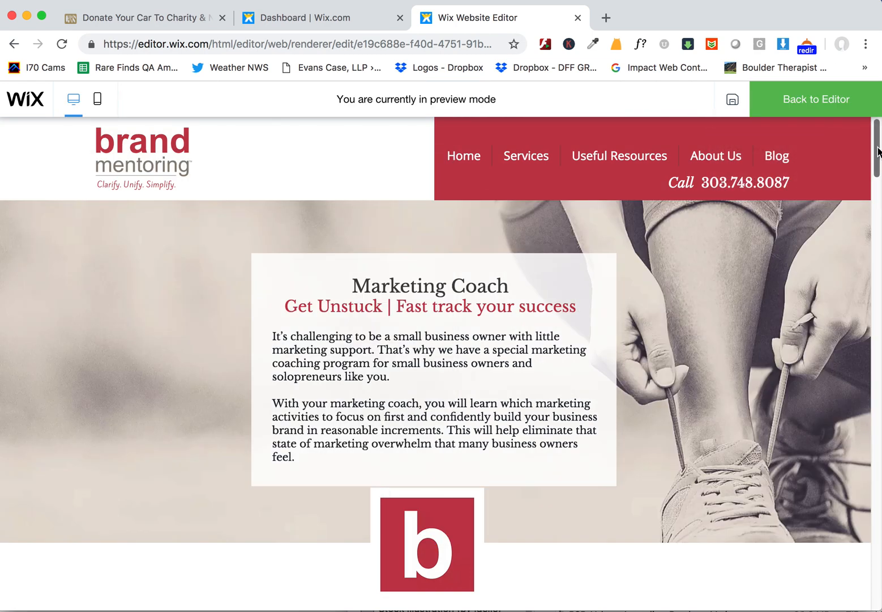
pyautogui.scroll(-3)
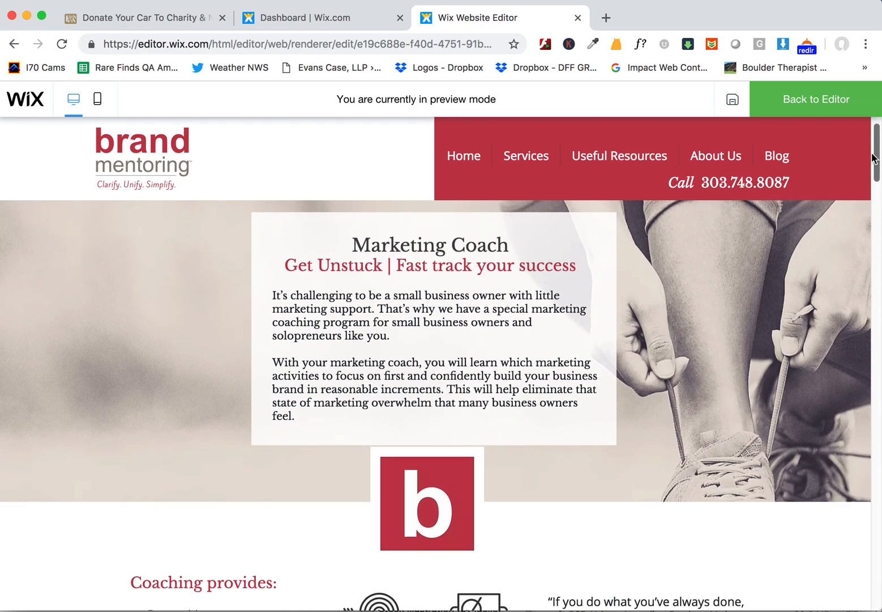
pyautogui.scroll(-3)
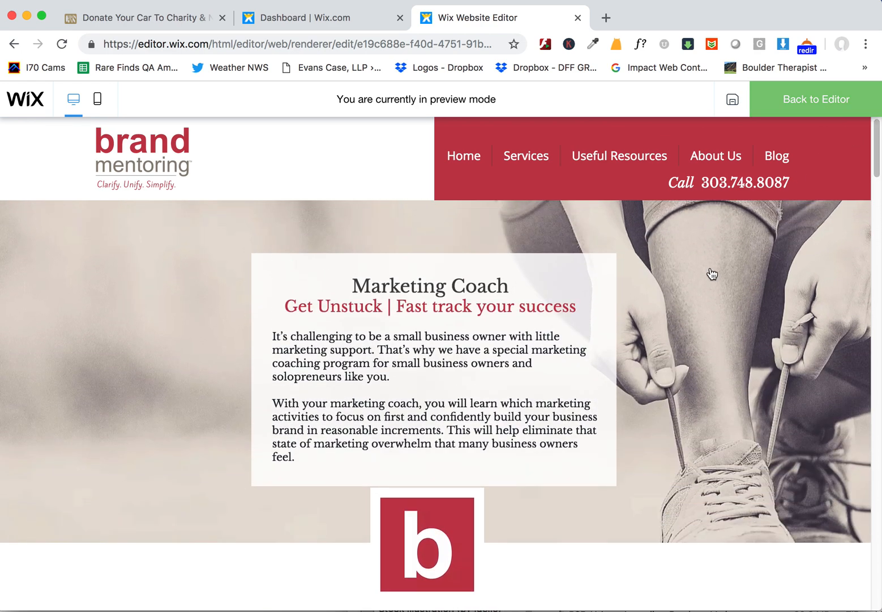
pyautogui.click(814, 99)
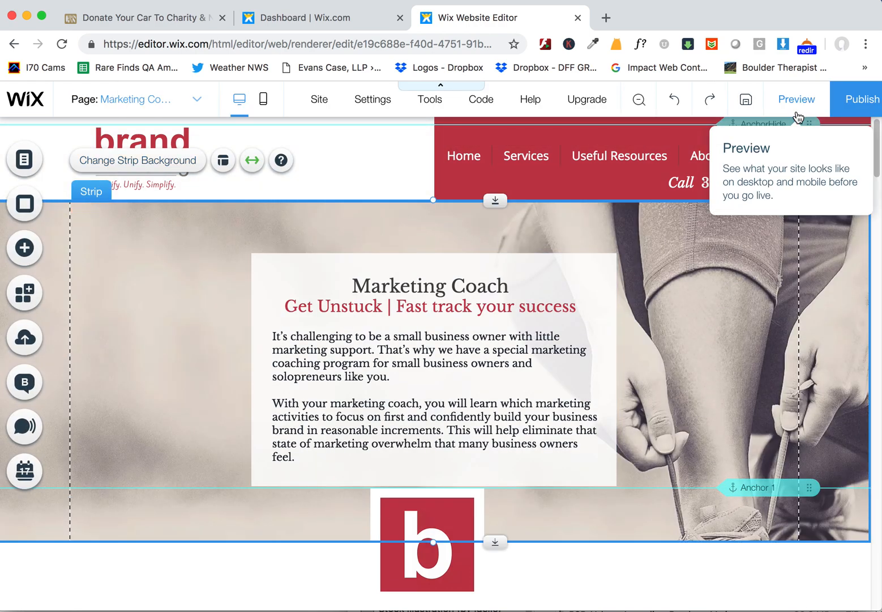
pyautogui.click(796, 99)
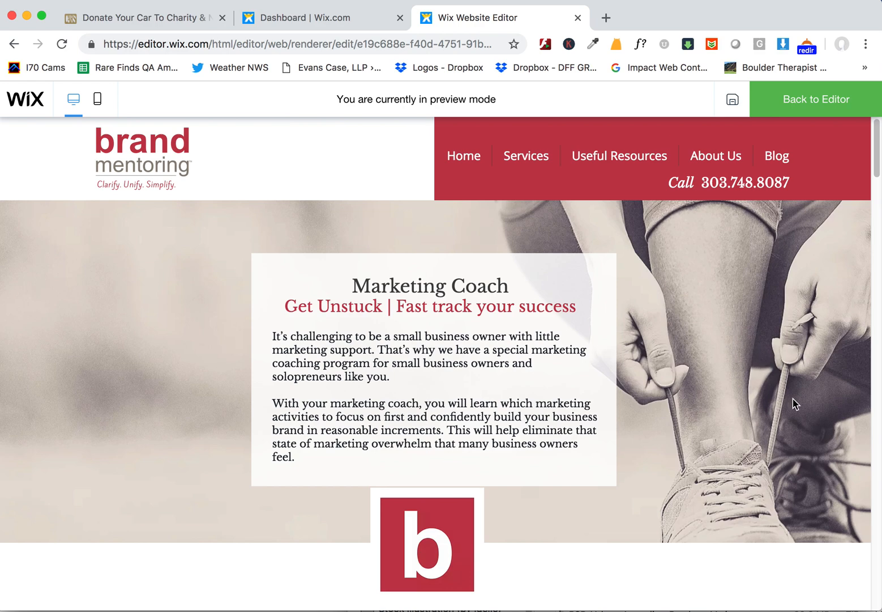
pyautogui.moveTo(706, 297)
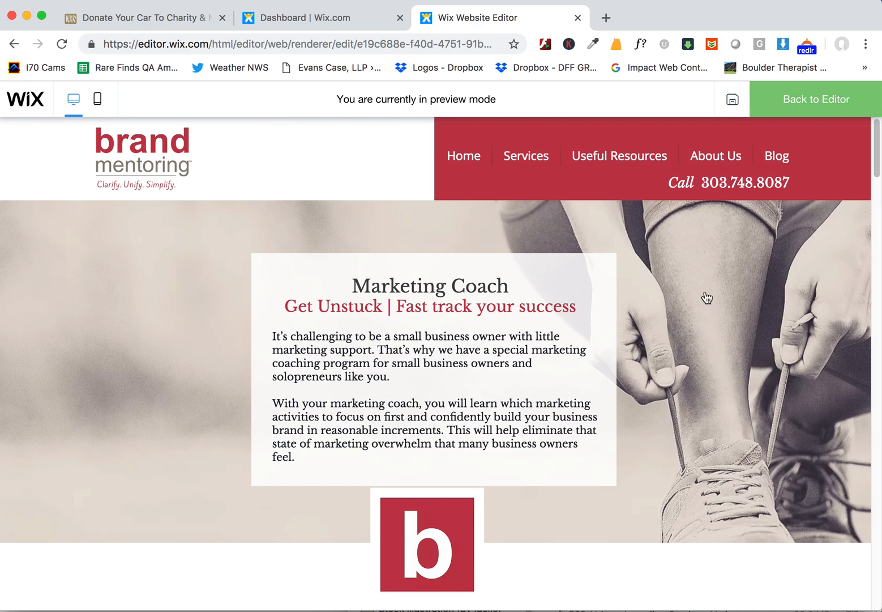
# Try and preview the Reveal scroll effect, then return the strip background to Parallax
pyautogui.click(815, 98)
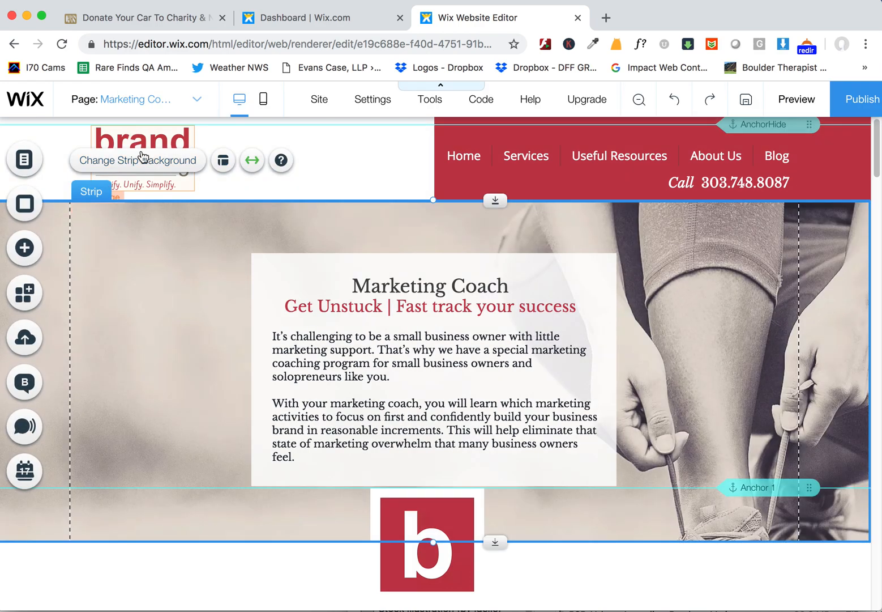
pyautogui.click(137, 160)
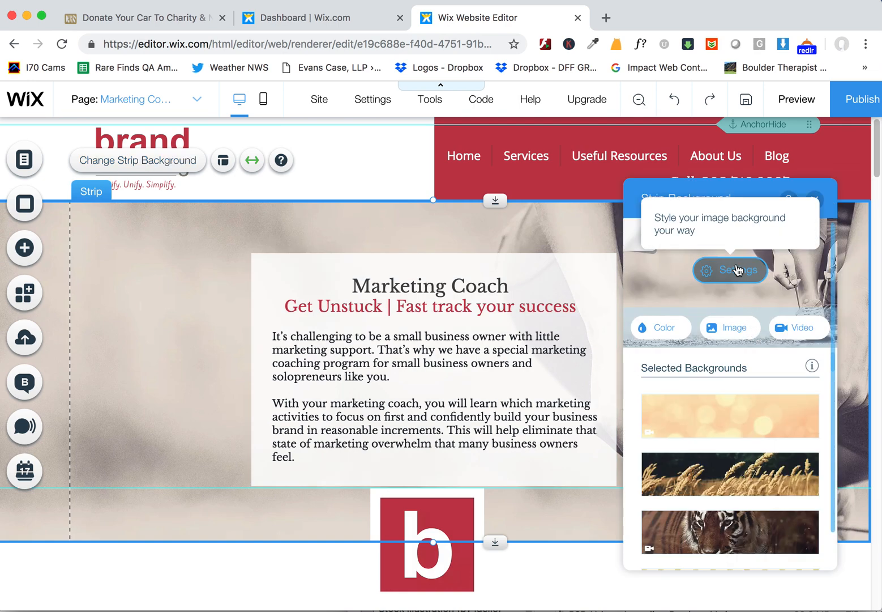
pyautogui.click(730, 270)
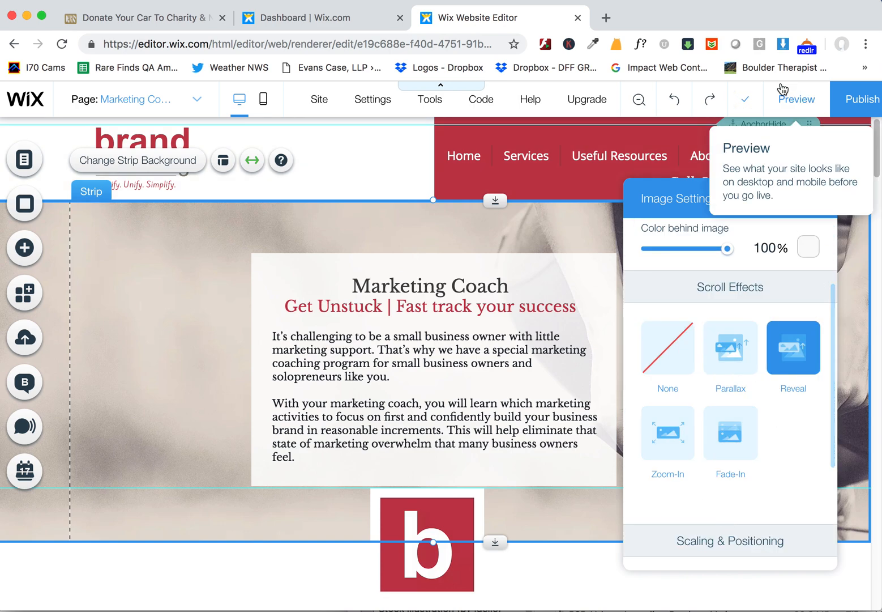
pyautogui.click(796, 99)
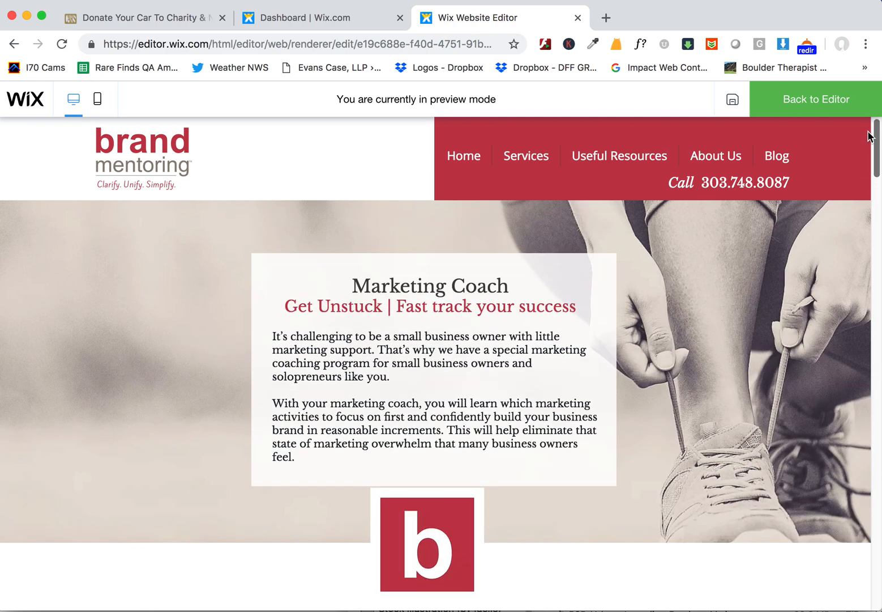
pyautogui.scroll(-3)
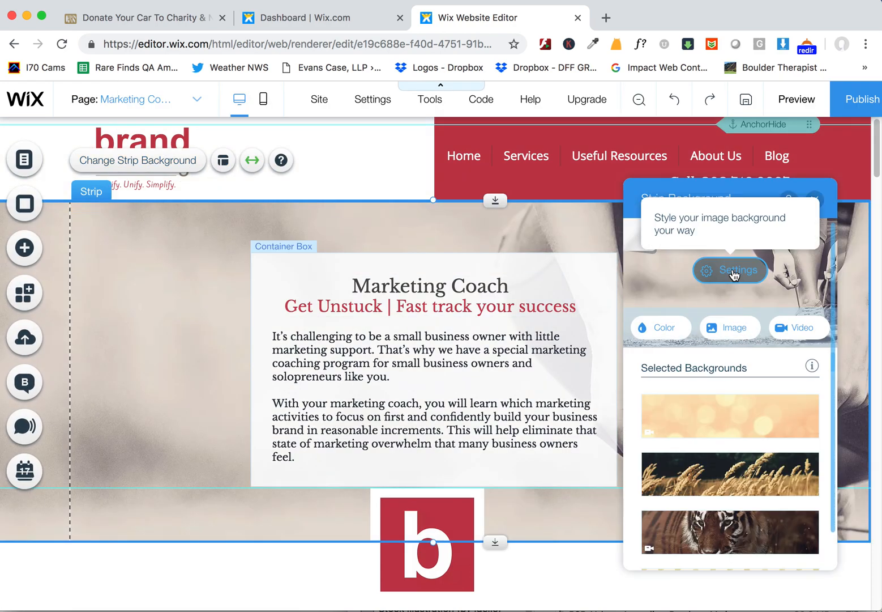
pyautogui.click(729, 270)
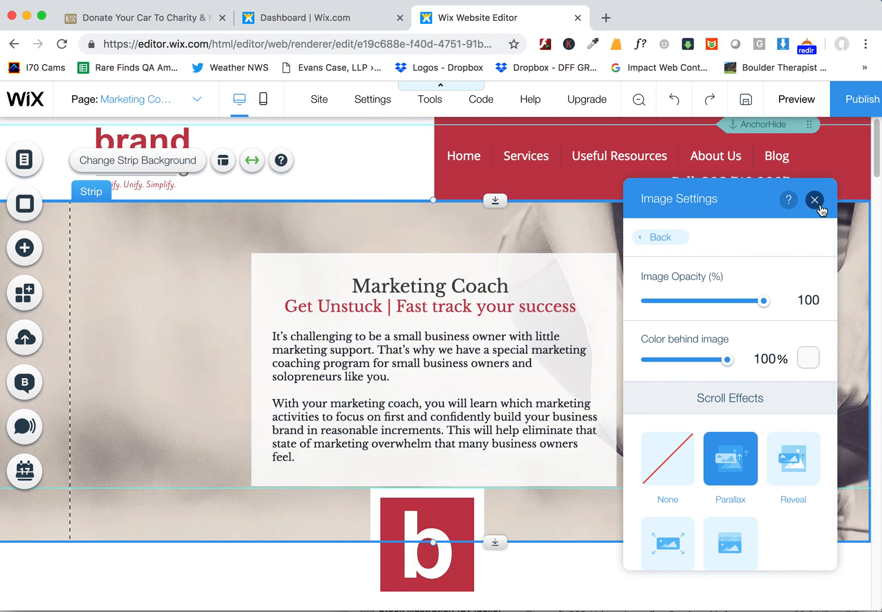
pyautogui.click(814, 200)
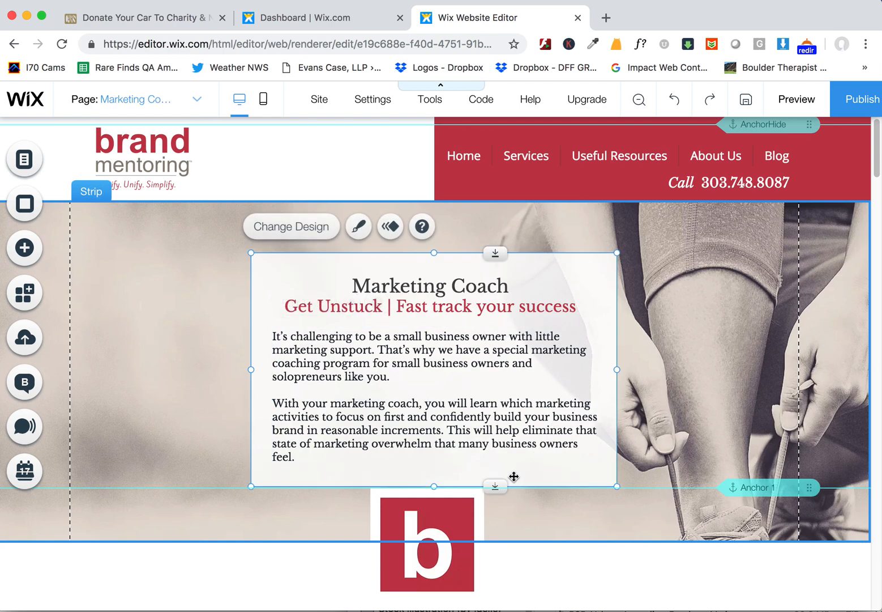
# Nudge the Marketing Coach text box up and shorten it to fit its text
pyautogui.moveTo(514, 476); pyautogui.dragTo(514, 464)
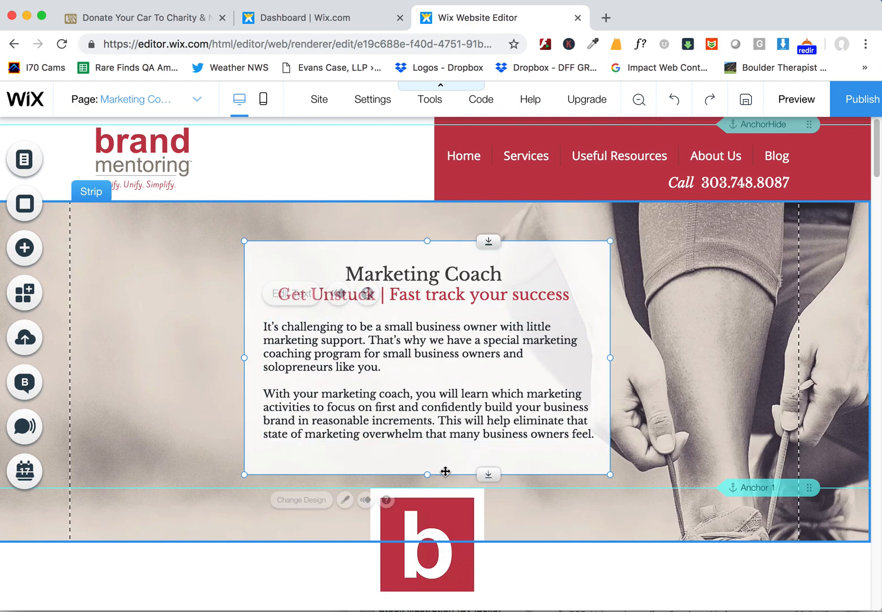
pyautogui.moveTo(423, 472); pyautogui.dragTo(424, 463)
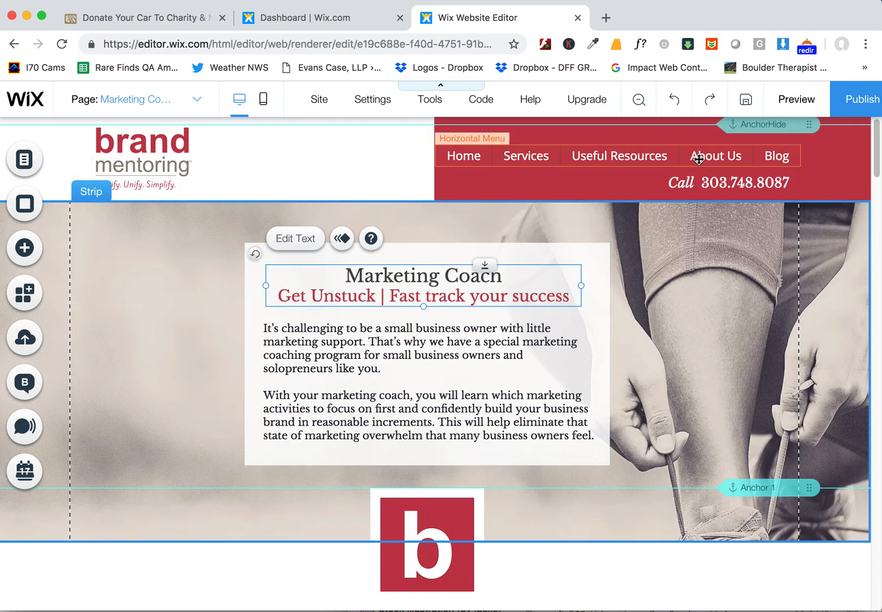
pyautogui.moveTo(262, 98)
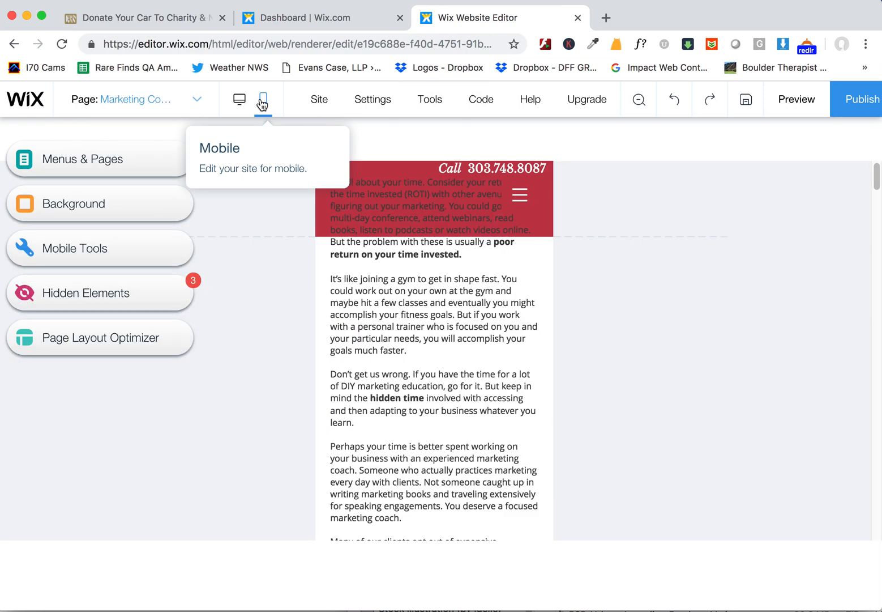
# In mobile view, move the Marketing Coach section up twice beneath the red header
pyautogui.click(263, 100)
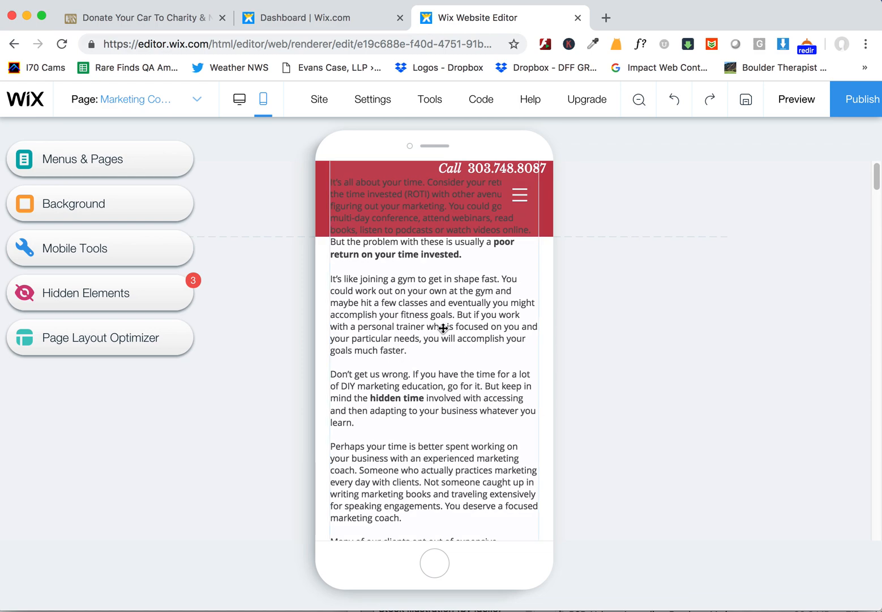
pyautogui.click(442, 329)
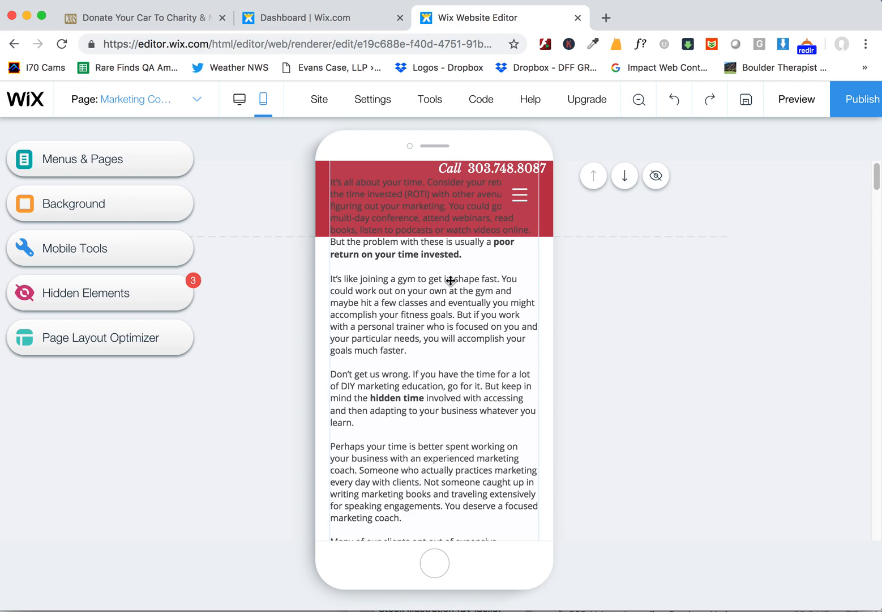
pyautogui.scroll(-3)
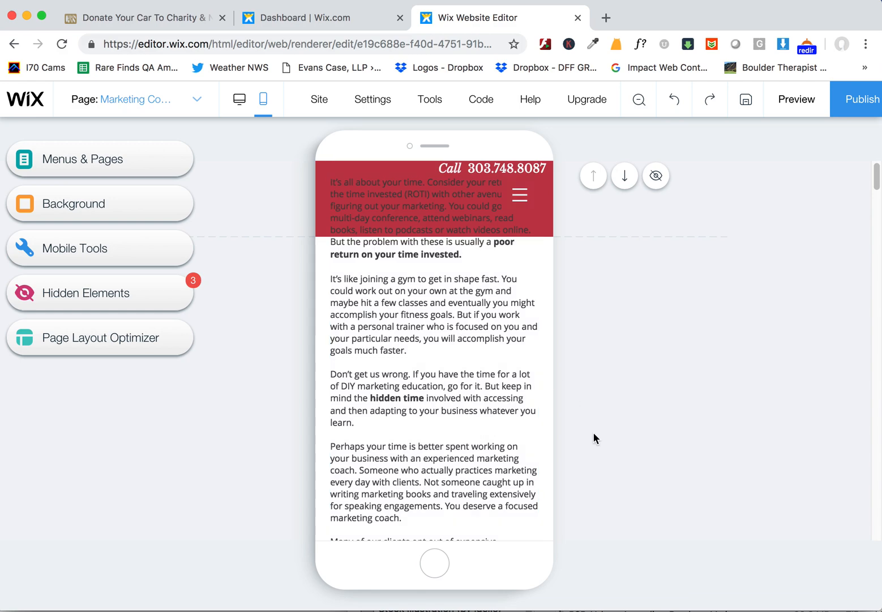
pyautogui.scroll(-3)
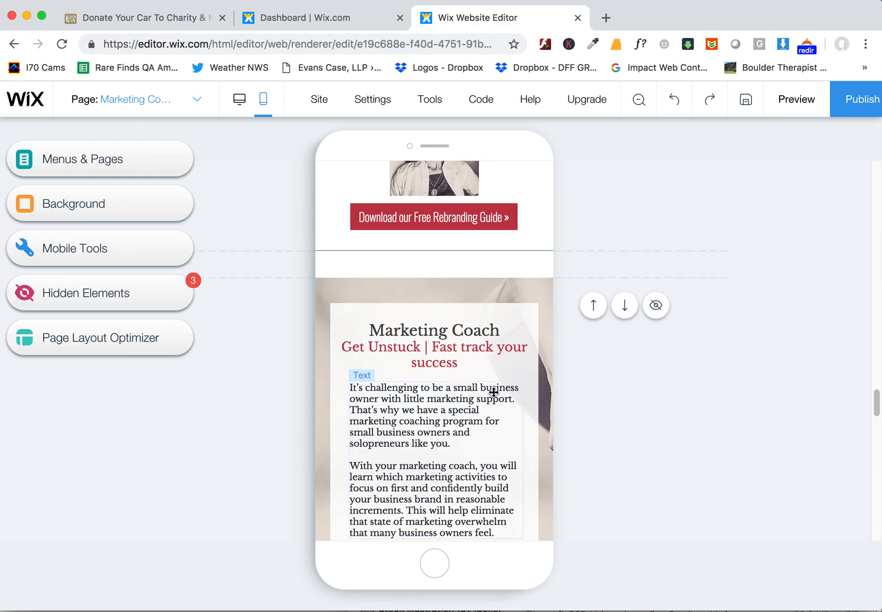
pyautogui.scroll(-3)
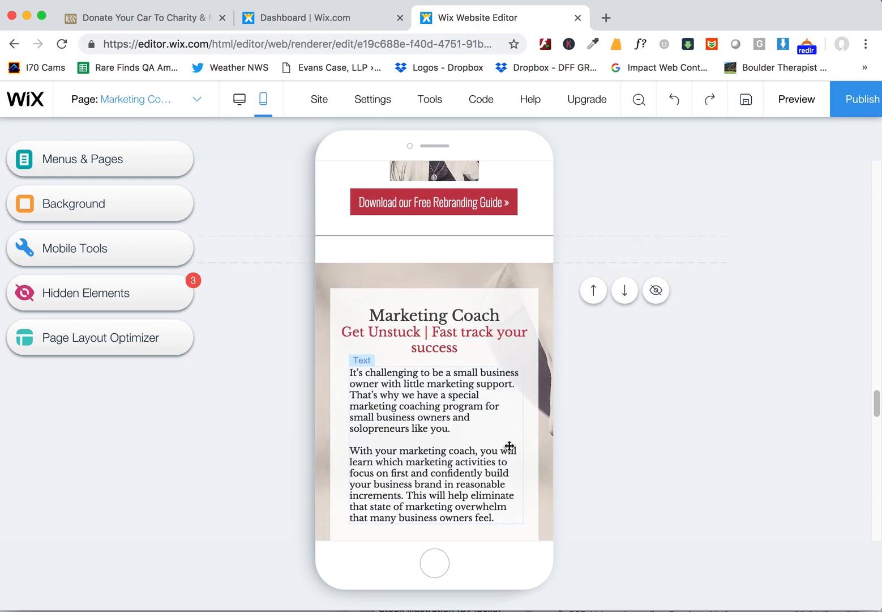
pyautogui.click(593, 273)
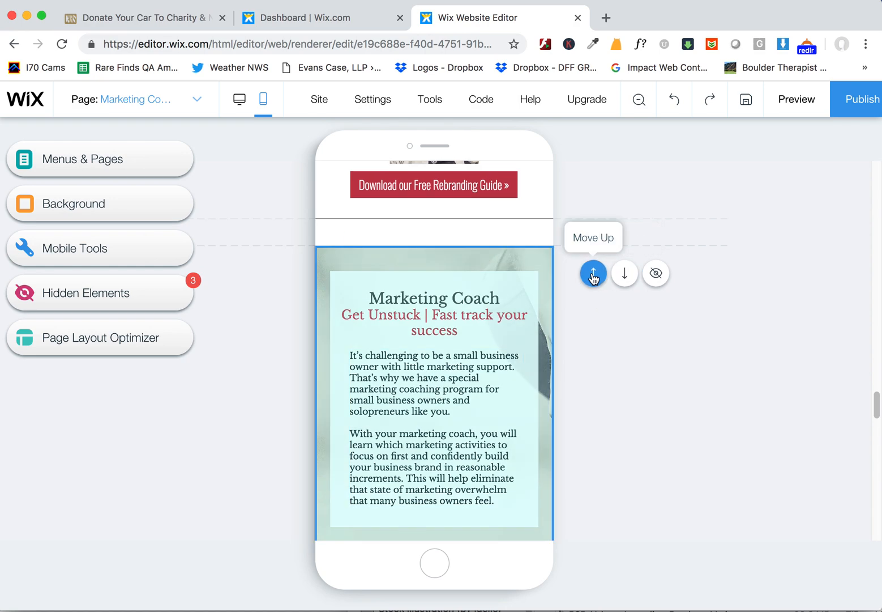
pyautogui.click(594, 273)
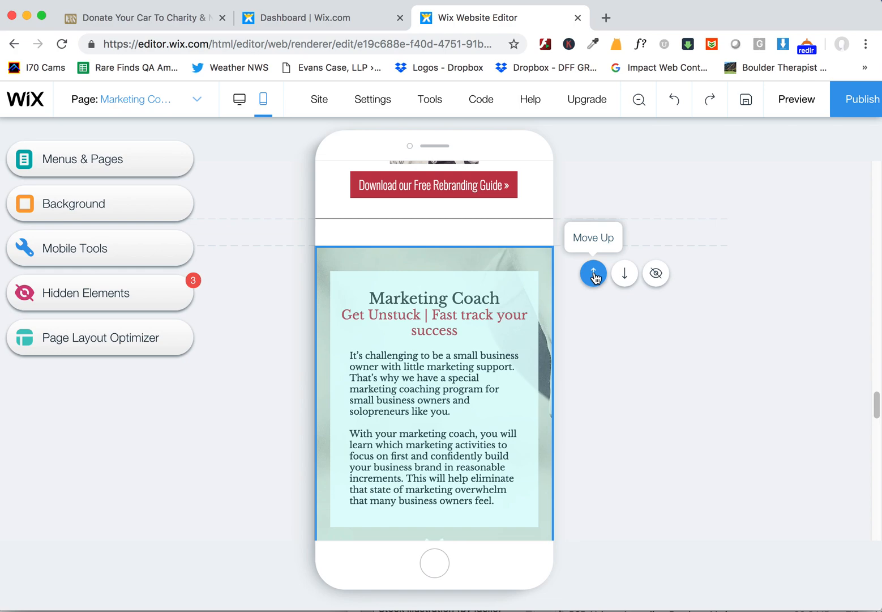
pyautogui.click(594, 273)
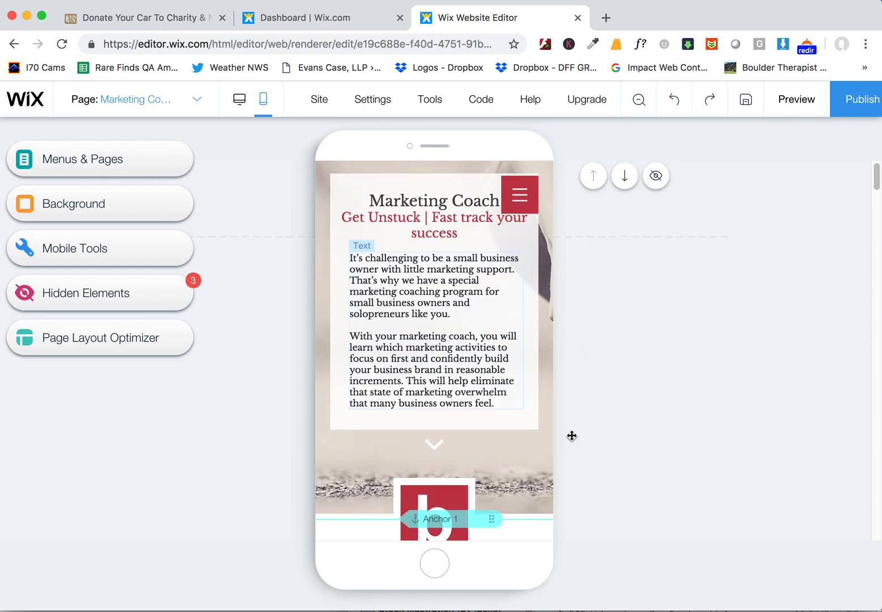
# Dismiss the Hidden Elements list and scroll to review later page content
pyautogui.scroll(-3)
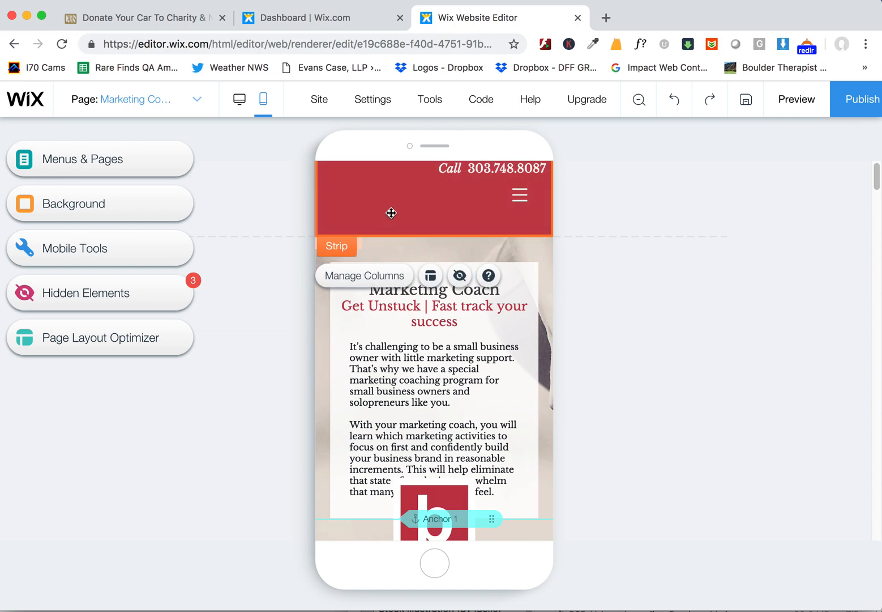
pyautogui.moveTo(386, 196)
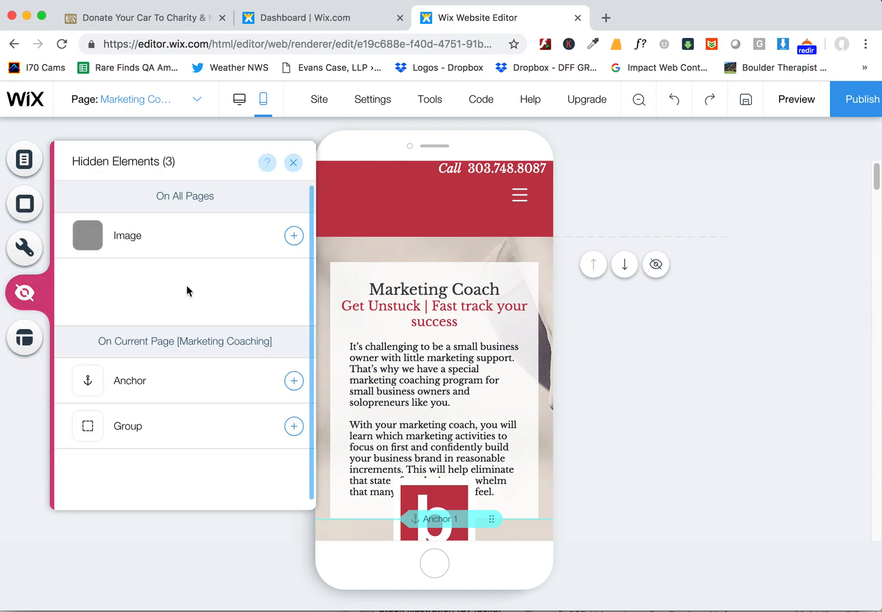
pyautogui.click(294, 163)
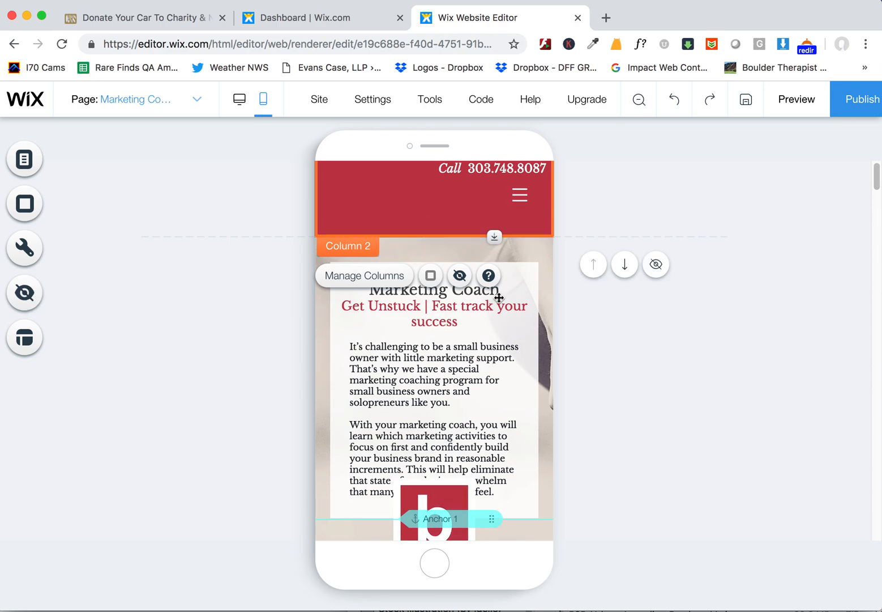
pyautogui.moveTo(467, 255)
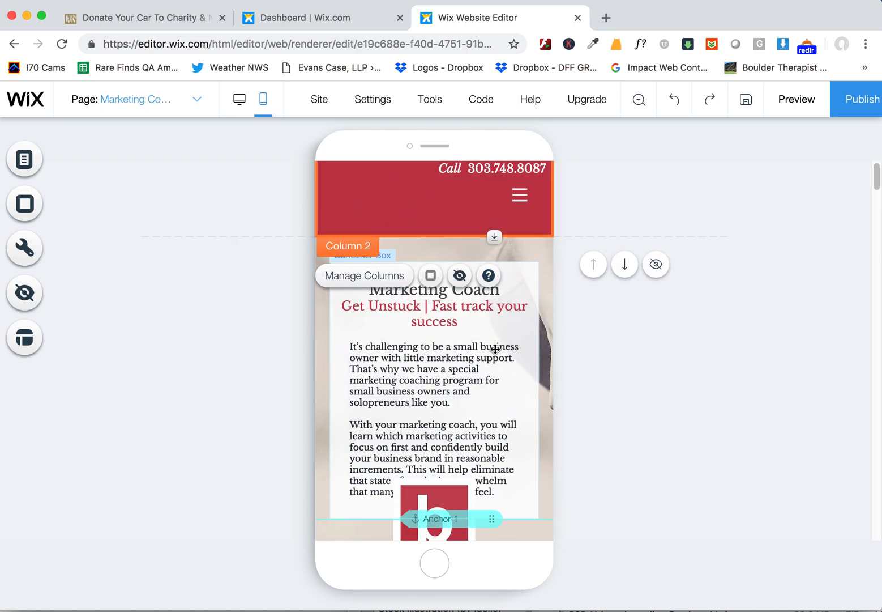
pyautogui.scroll(-3)
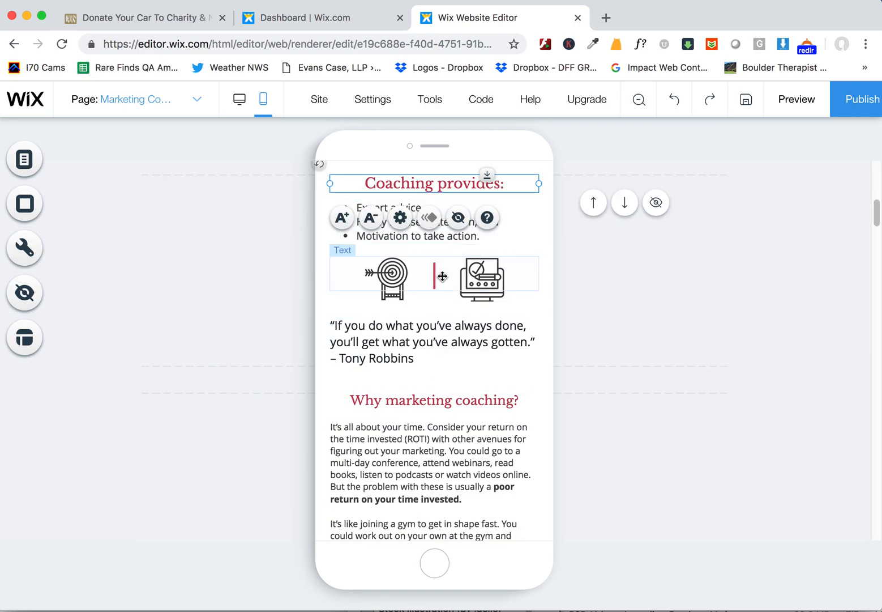
pyautogui.moveTo(447, 320)
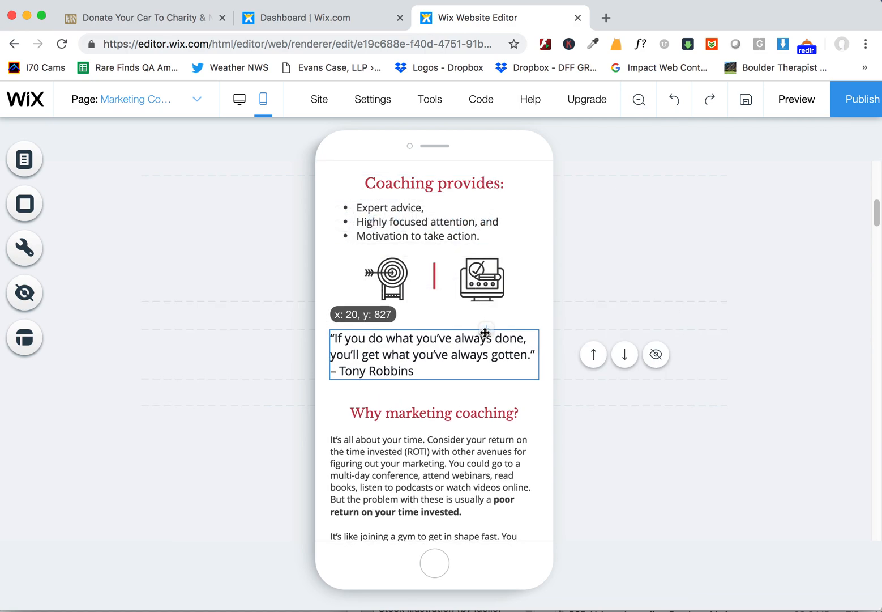
# Center the Tony Robbins quote, shrink it to 14px, and reposition it in its section
pyautogui.click(399, 304)
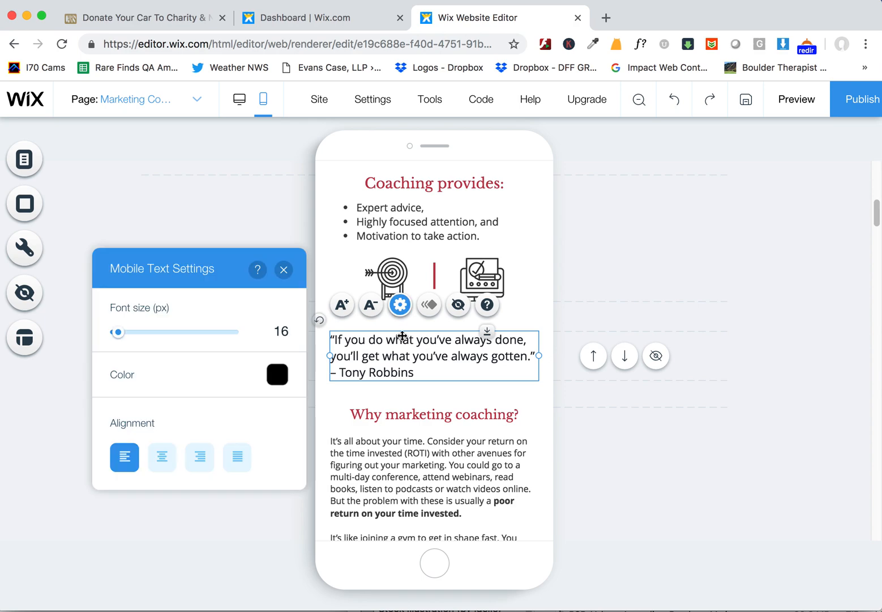
pyautogui.click(162, 457)
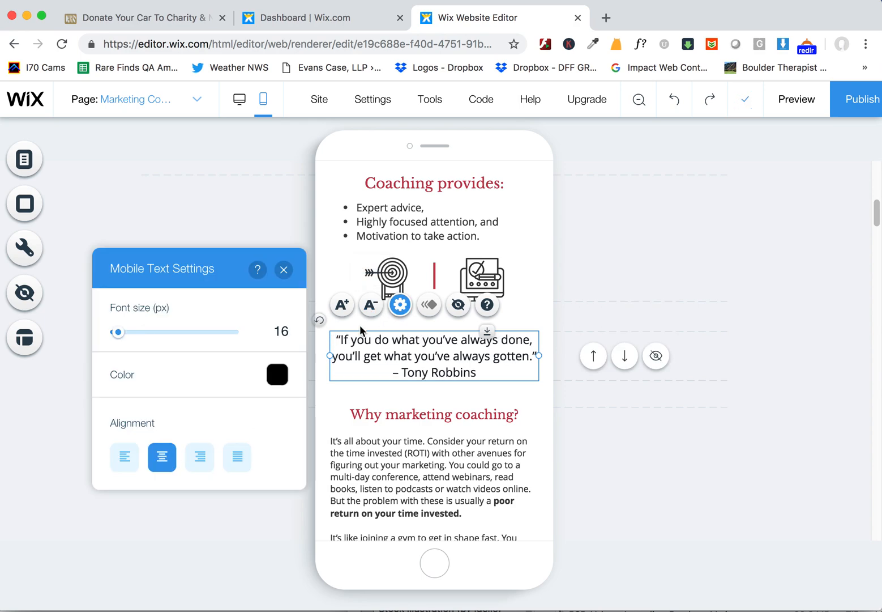
pyautogui.click(371, 305)
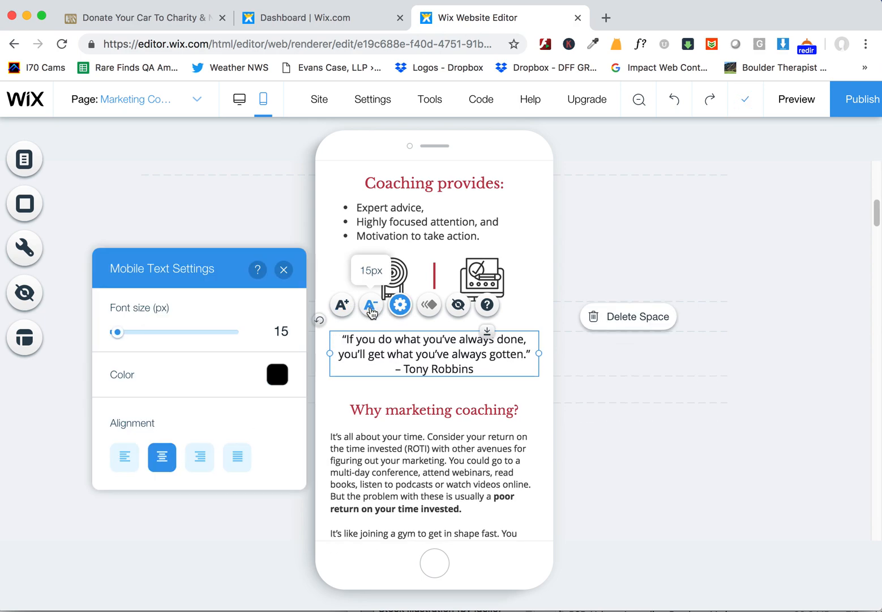
pyautogui.click(370, 304)
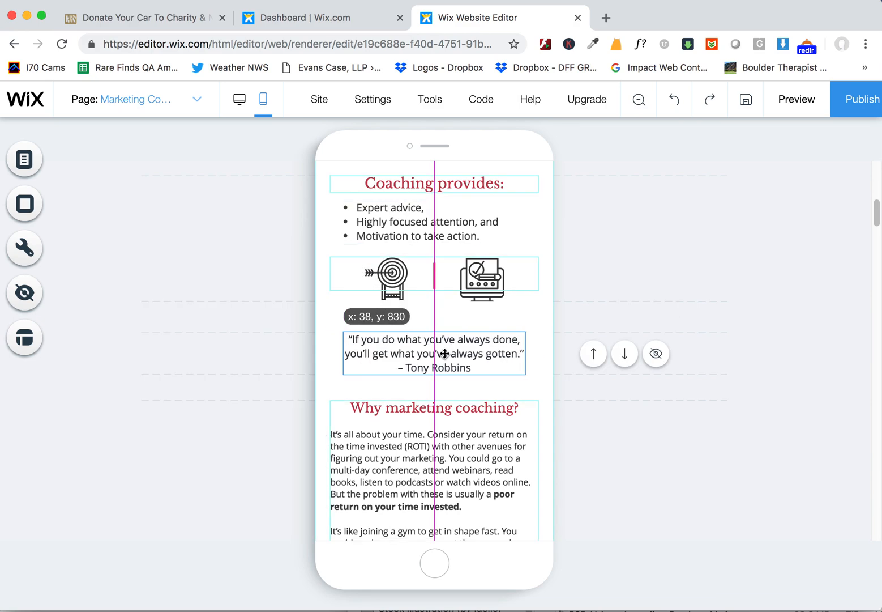
pyautogui.click(413, 305)
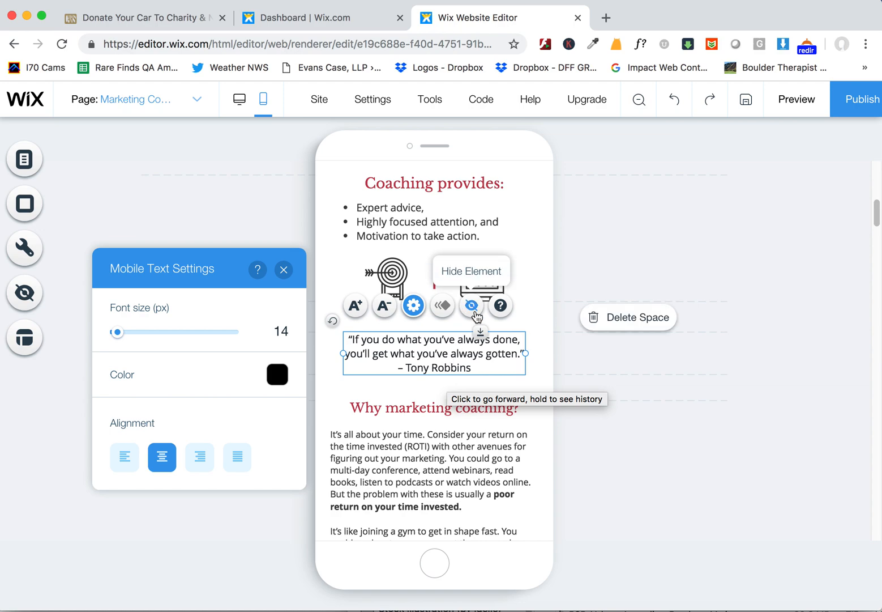
pyautogui.click(471, 305)
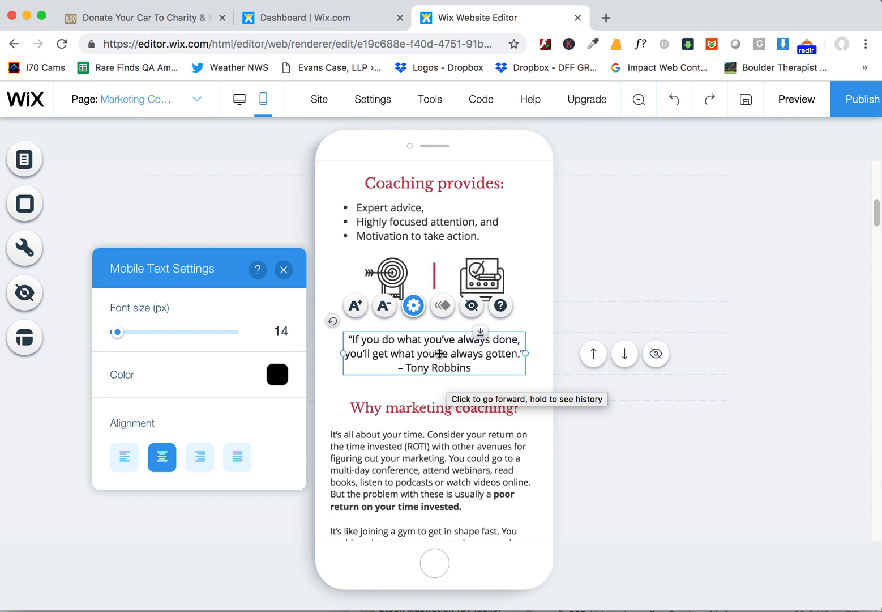
pyautogui.click(284, 269)
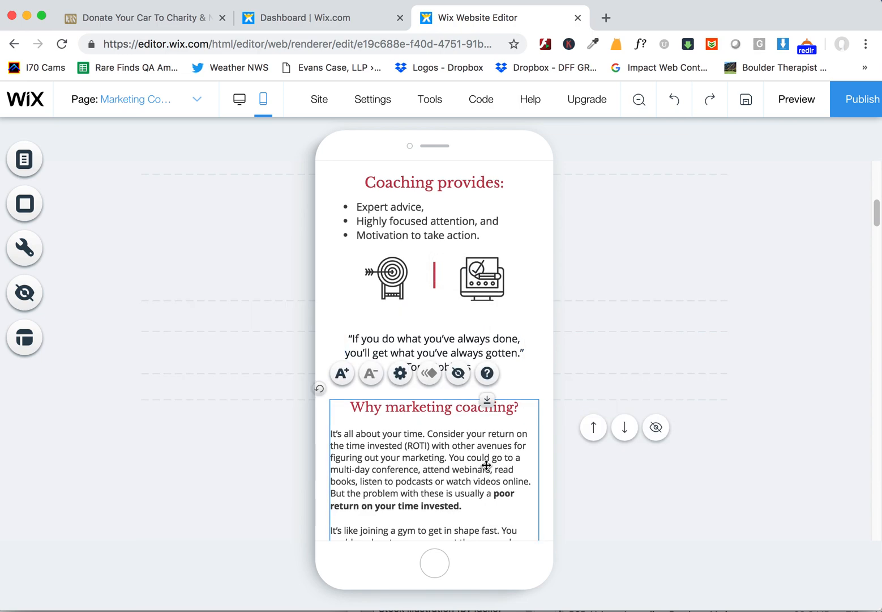
# Move Claire's portrait below the marketing topics list, just above the download button
pyautogui.scroll(-3)
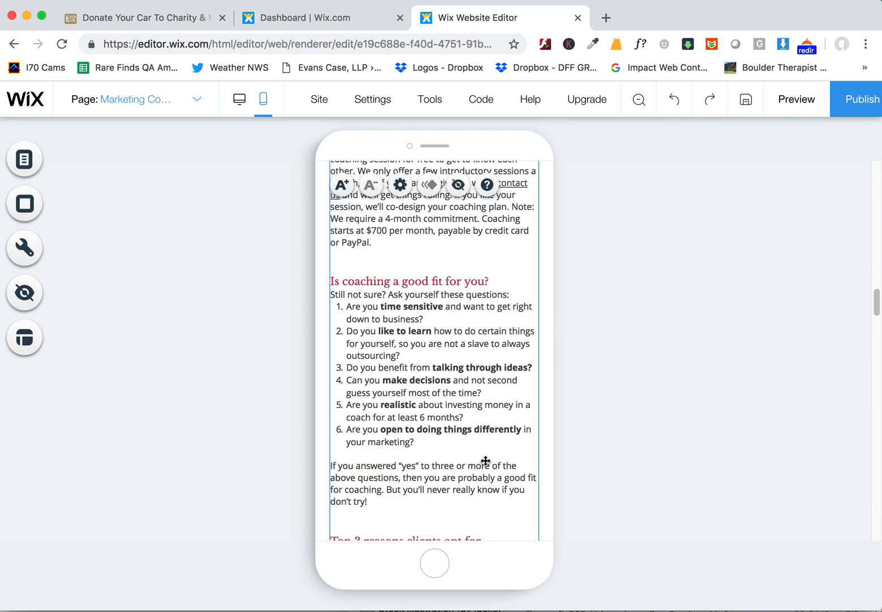
pyautogui.scroll(-3)
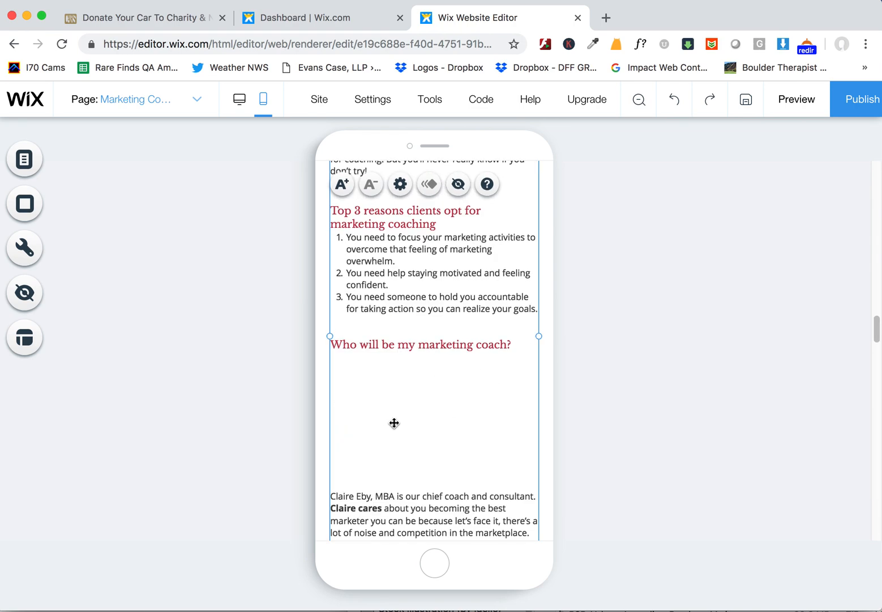
pyautogui.moveTo(471, 447)
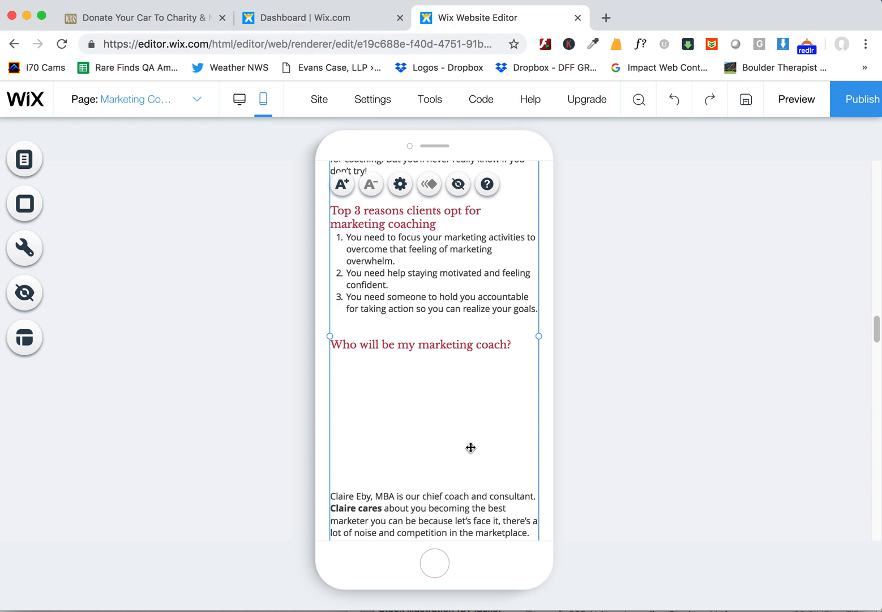
pyautogui.scroll(-3)
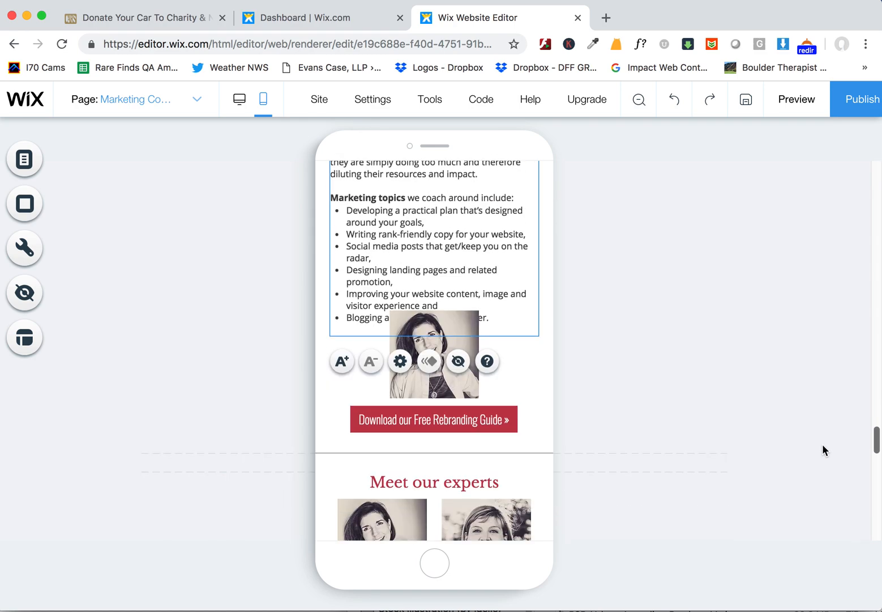
pyautogui.moveTo(433, 355); pyautogui.dragTo(453, 407)
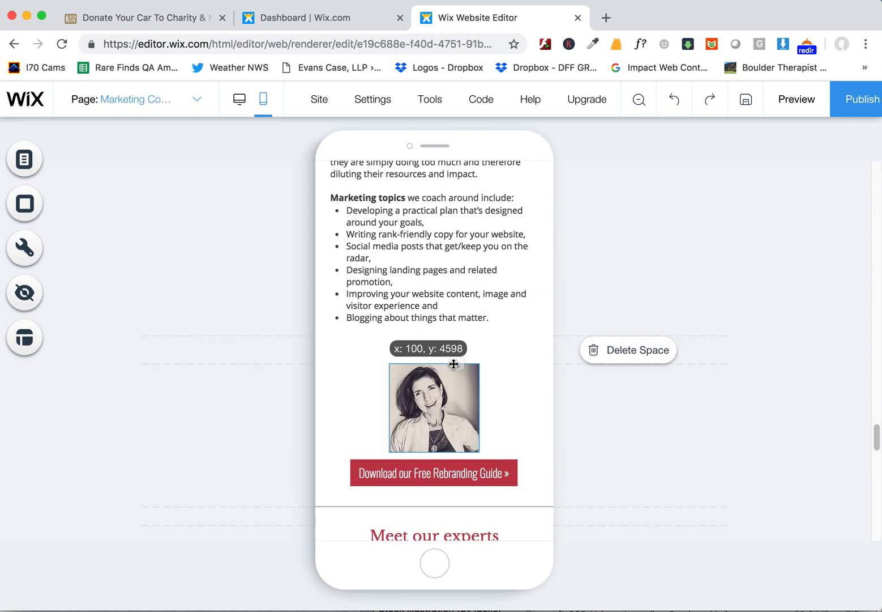
pyautogui.moveTo(239, 99)
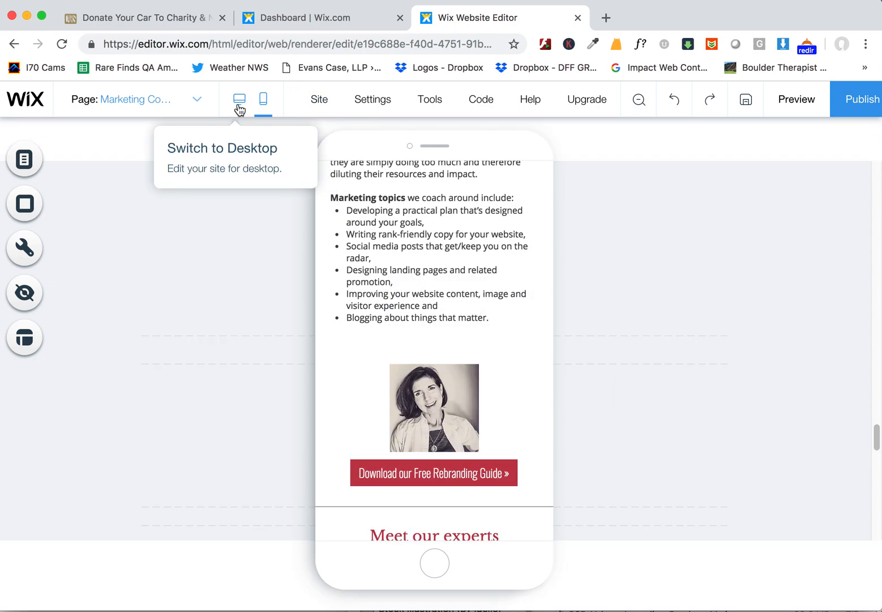
# Switch to the desktop layout and back to the mobile layout
pyautogui.click(239, 99)
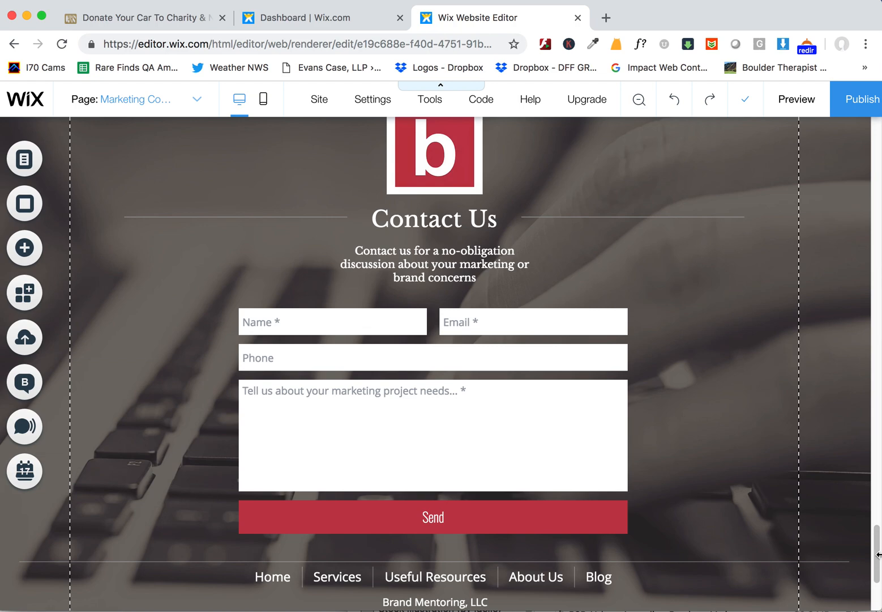
pyautogui.scroll(3)
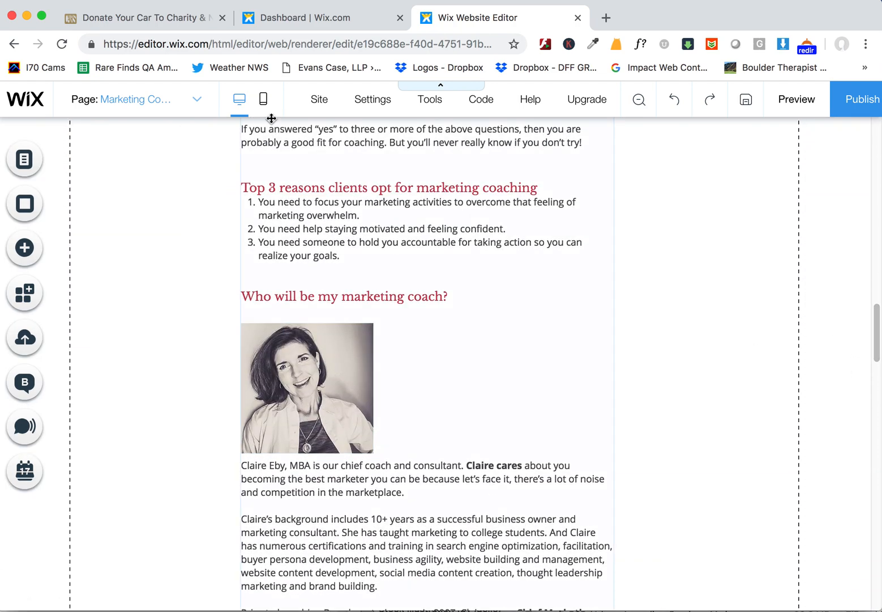
pyautogui.click(263, 99)
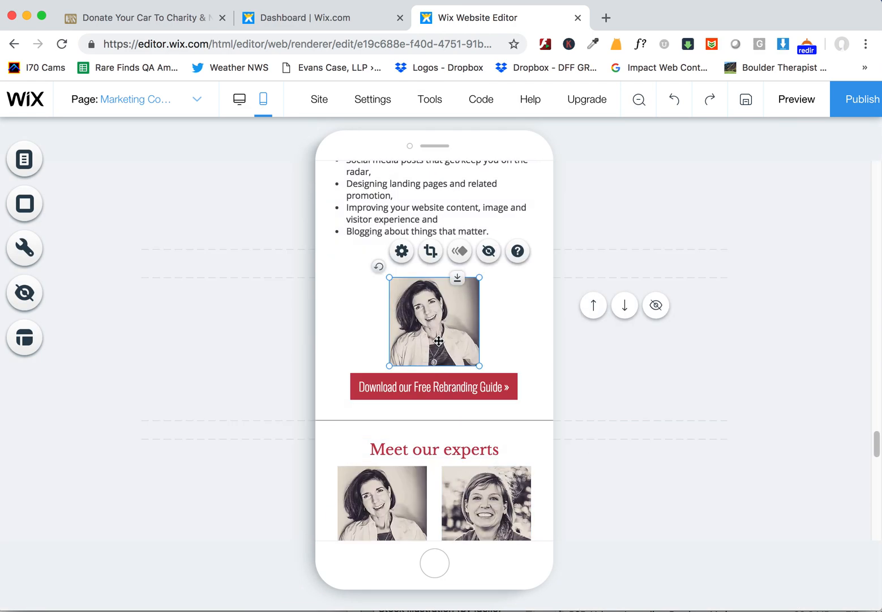
# Move Claire's portrait up under the coach heading and show its 120 × 118 px size details
pyautogui.moveTo(434, 321); pyautogui.dragTo(433, 204)
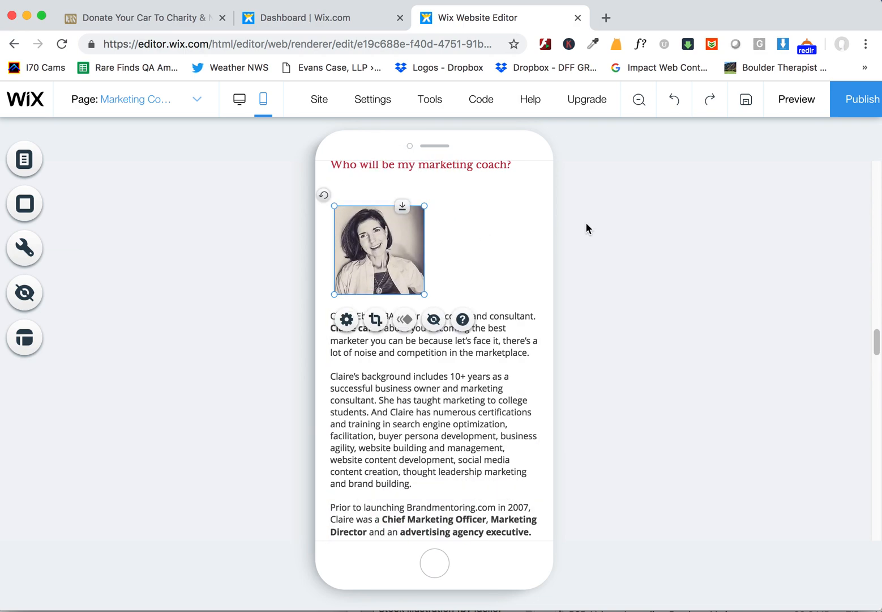
pyautogui.click(429, 99)
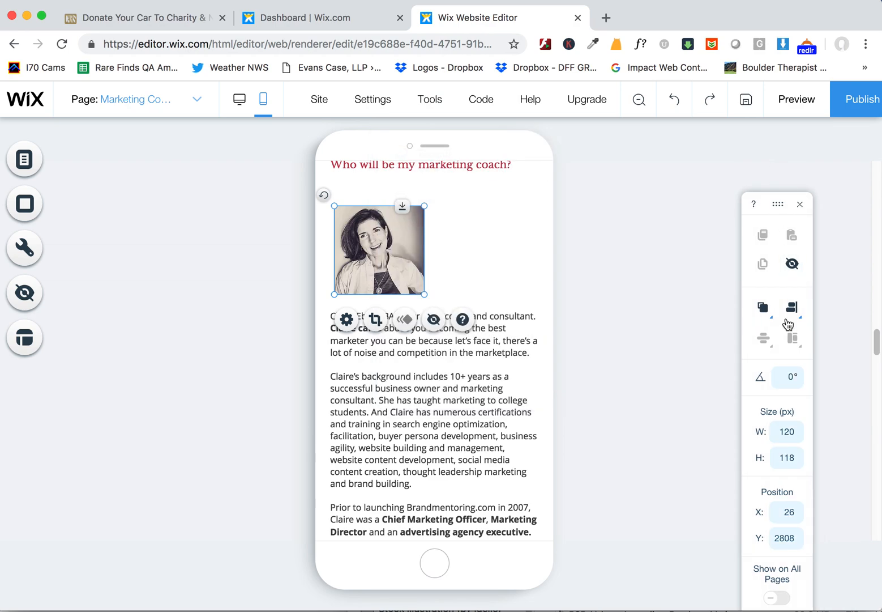
pyautogui.moveTo(419, 246)
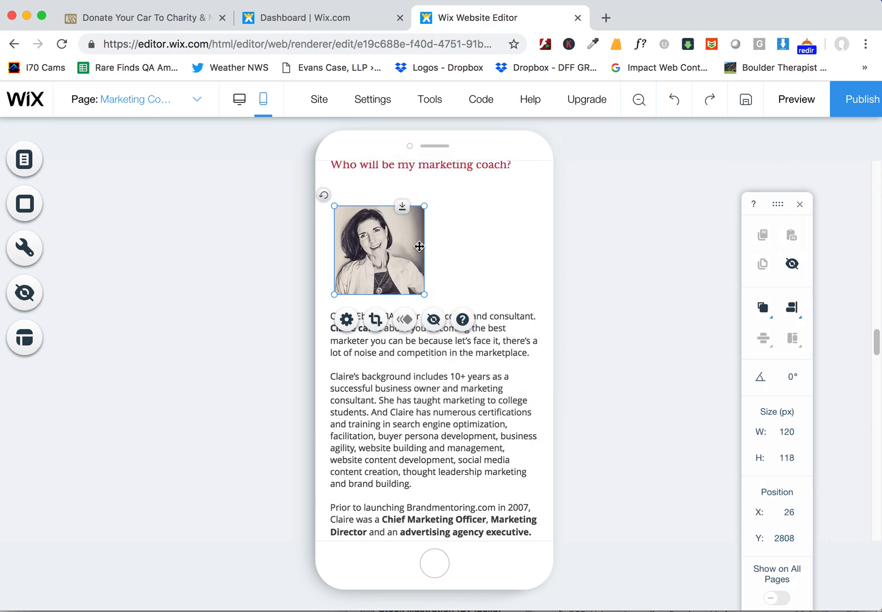
# Set the portrait's Y position to 2700 and place it just below the coach heading
pyautogui.click(786, 538)
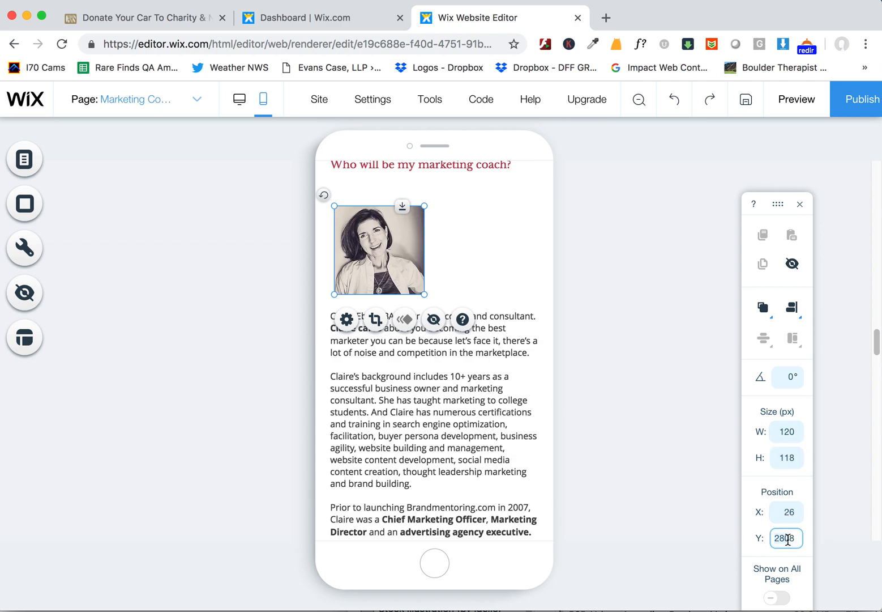
pyautogui.write('7008')
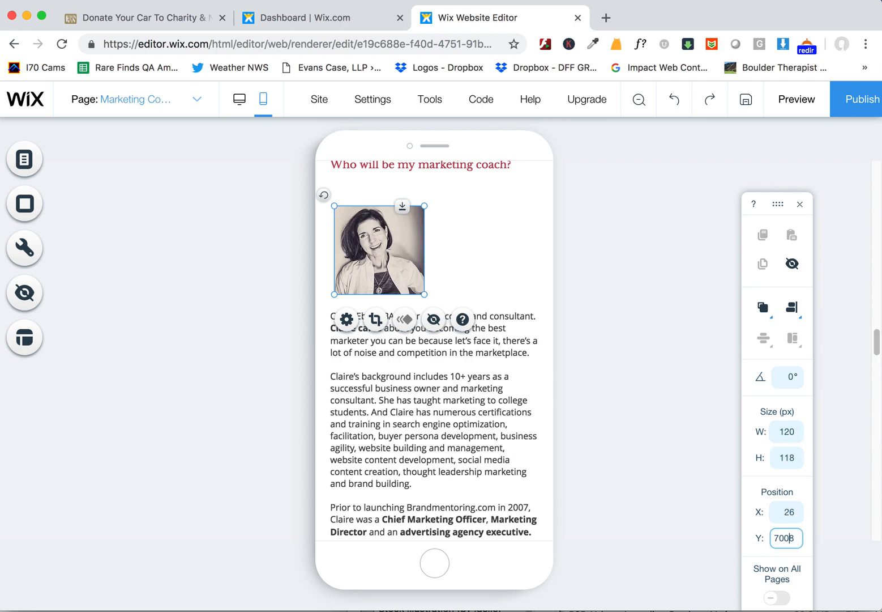
pyautogui.write('2700')
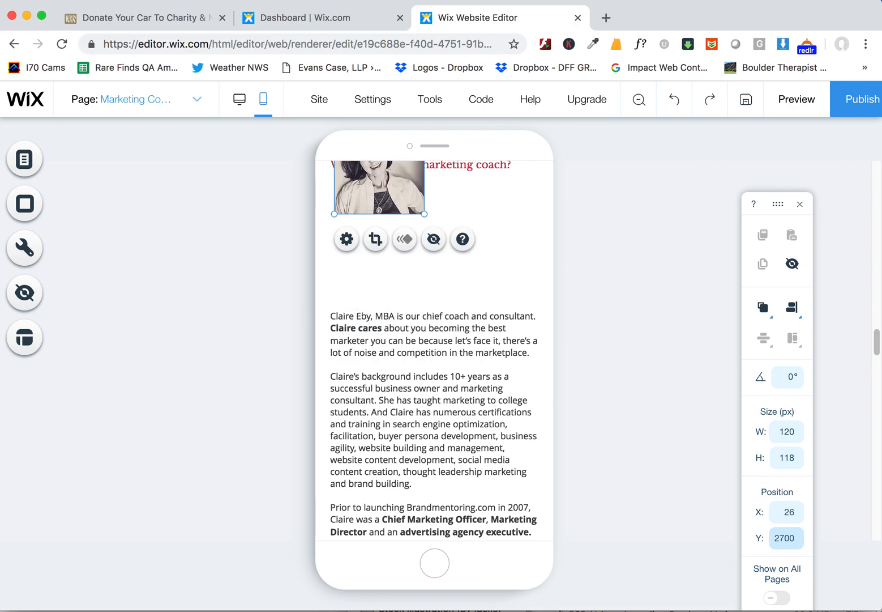
pyautogui.moveTo(378, 189); pyautogui.dragTo(375, 239)
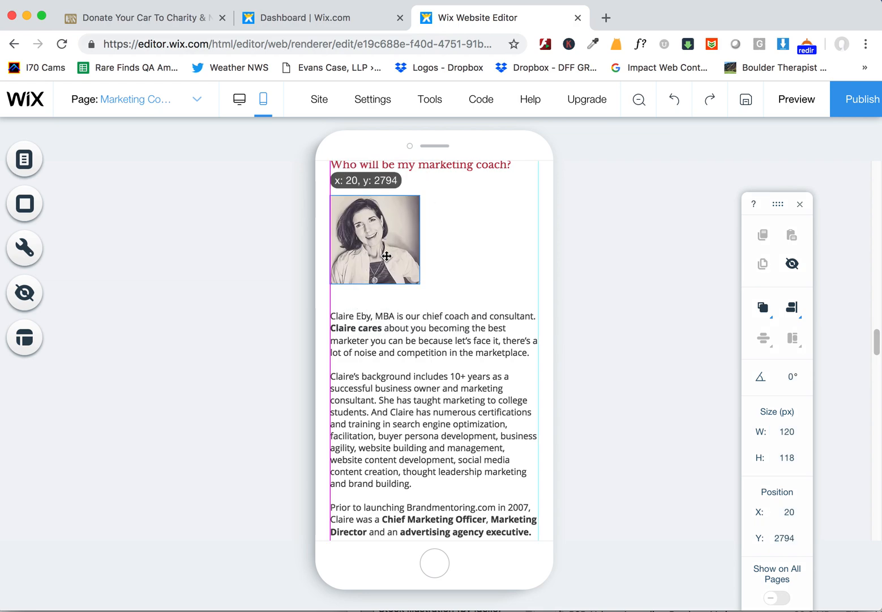
# Enlarge the portrait to about 144 × 142 px and reposition it under the heading
pyautogui.moveTo(421, 285); pyautogui.dragTo(436, 304)
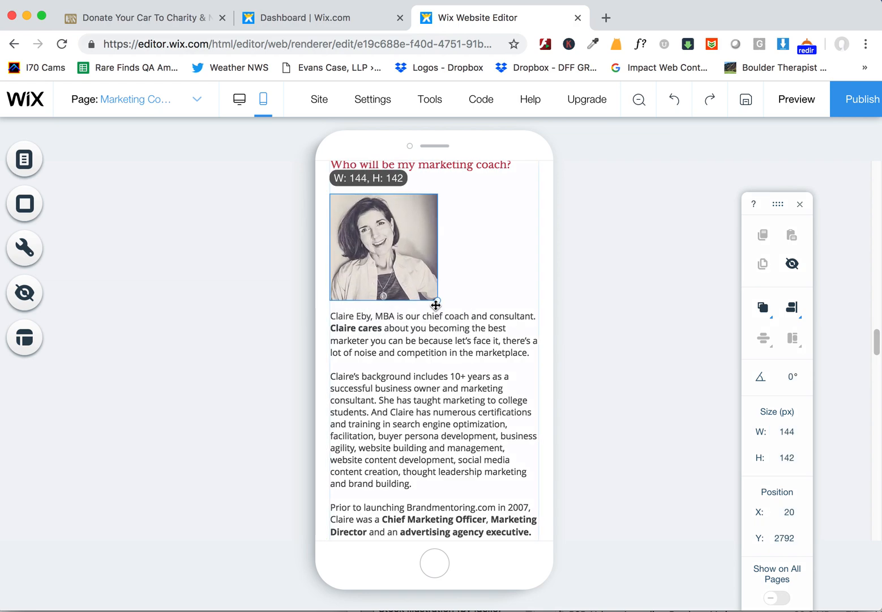
pyautogui.moveTo(383, 247); pyautogui.dragTo(429, 243)
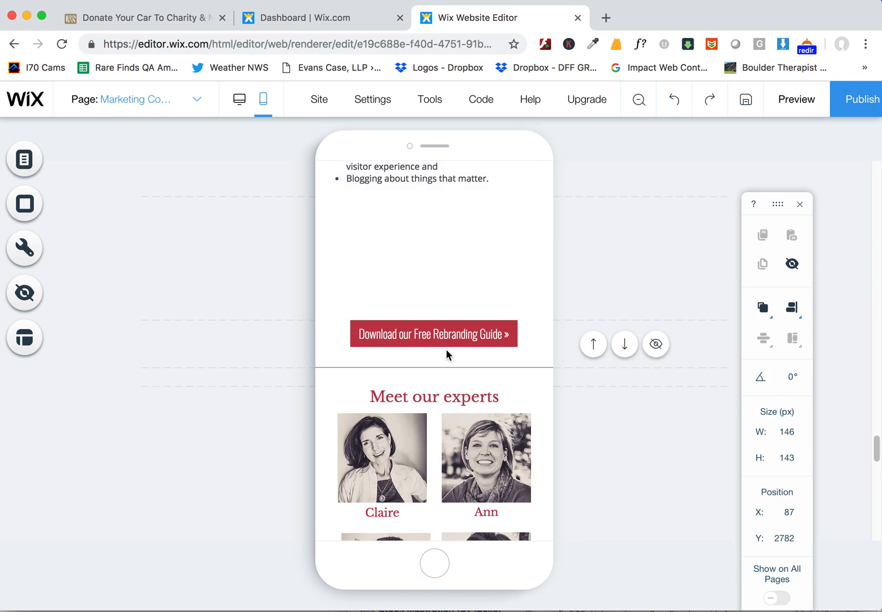
pyautogui.moveTo(434, 332); pyautogui.dragTo(434, 220)
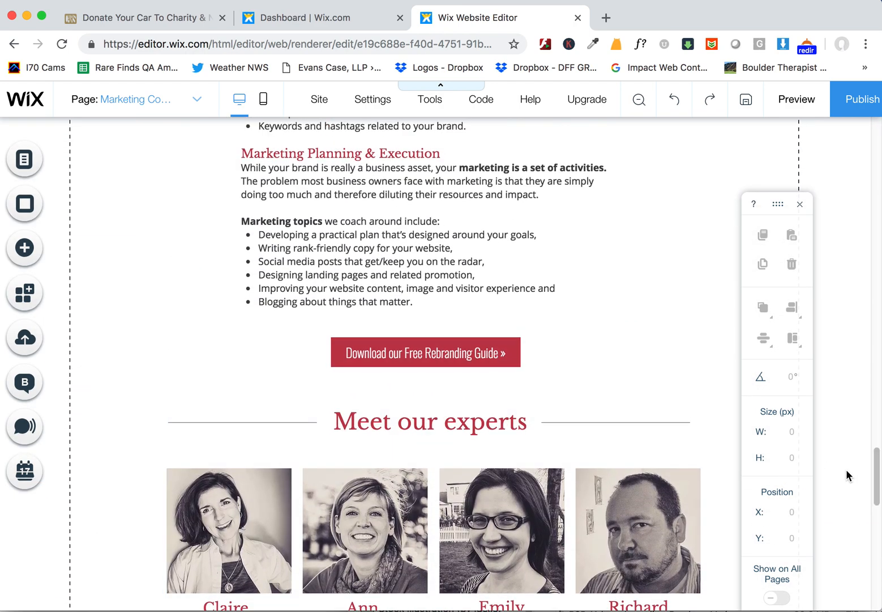
# Switch to the mobile layout and scroll to the 280 × 344 px 'Get Unstuck' intro box
pyautogui.scroll(-3)
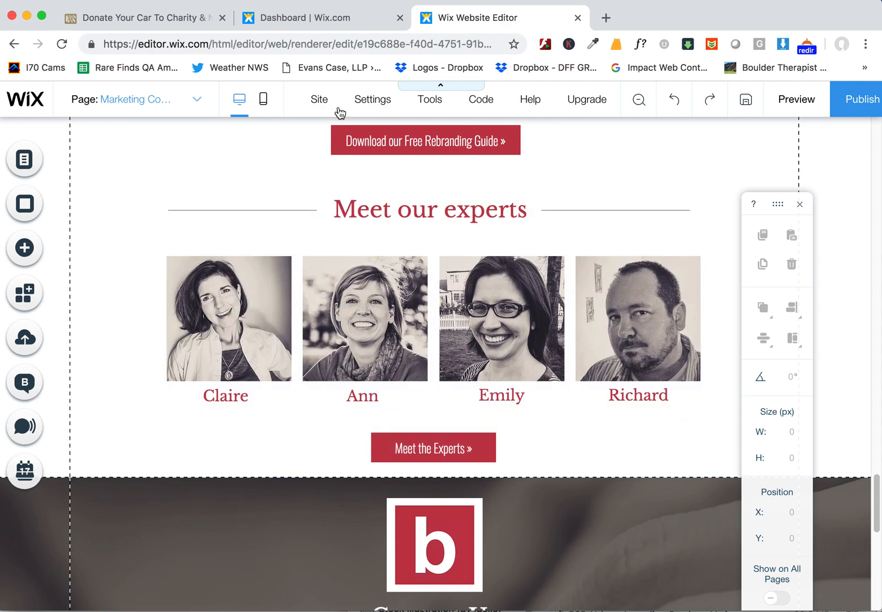
pyautogui.click(262, 99)
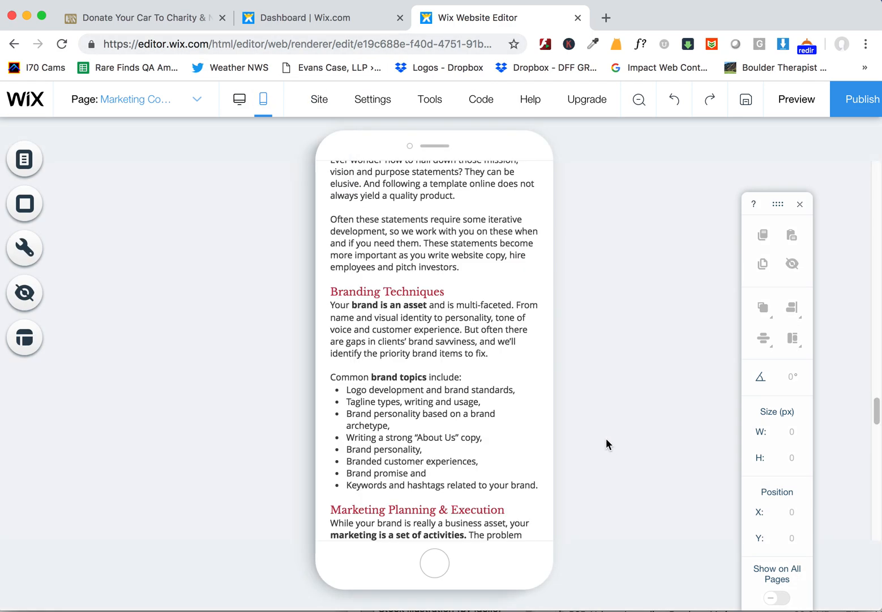
pyautogui.scroll(-3)
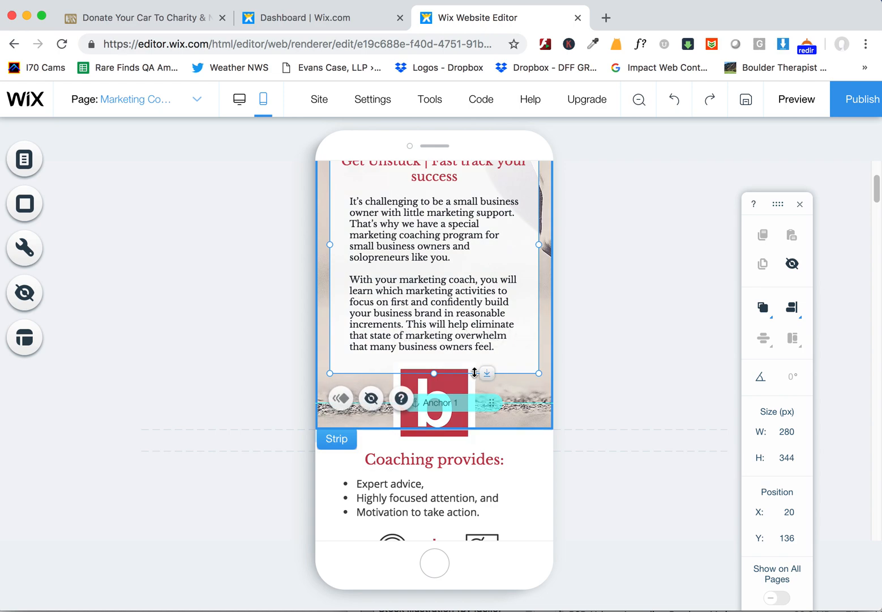
# Resize the intro box and decrease the 'Marketing Coach' title and tagline font size twice
pyautogui.moveTo(434, 373); pyautogui.dragTo(434, 406)
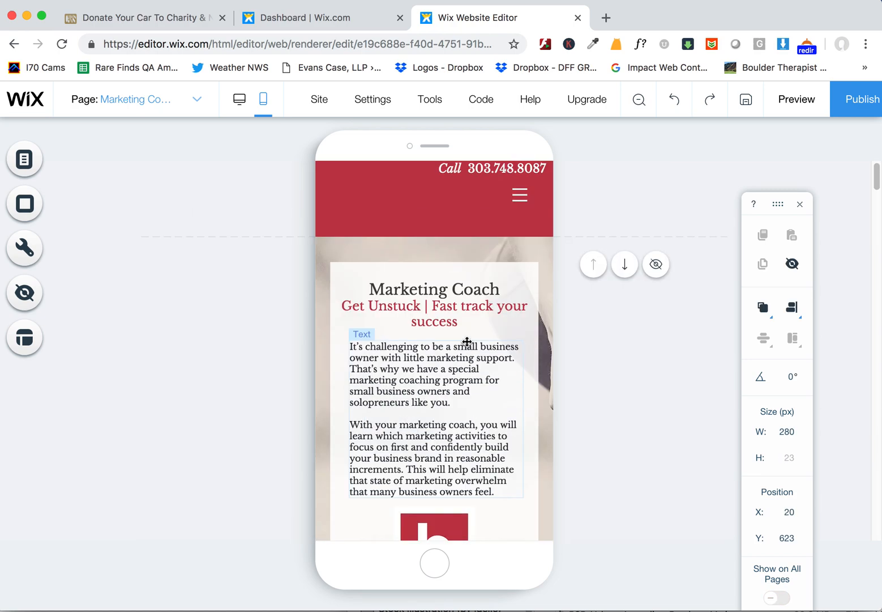
pyautogui.click(434, 306)
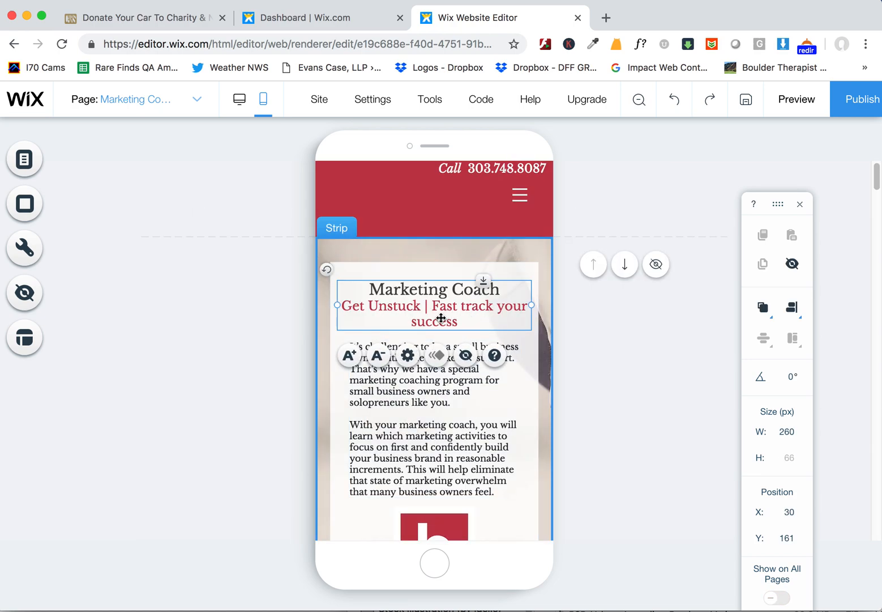
pyautogui.click(377, 355)
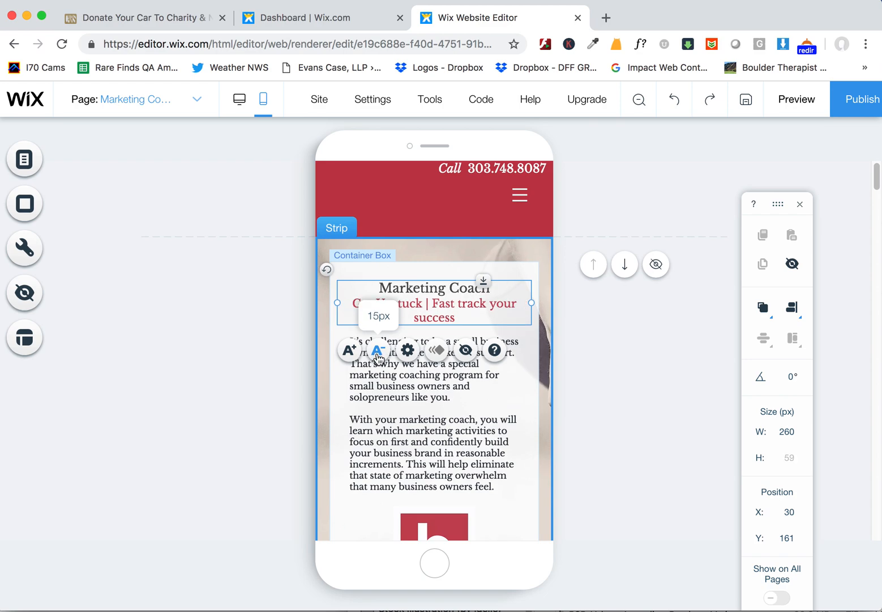
pyautogui.click(378, 348)
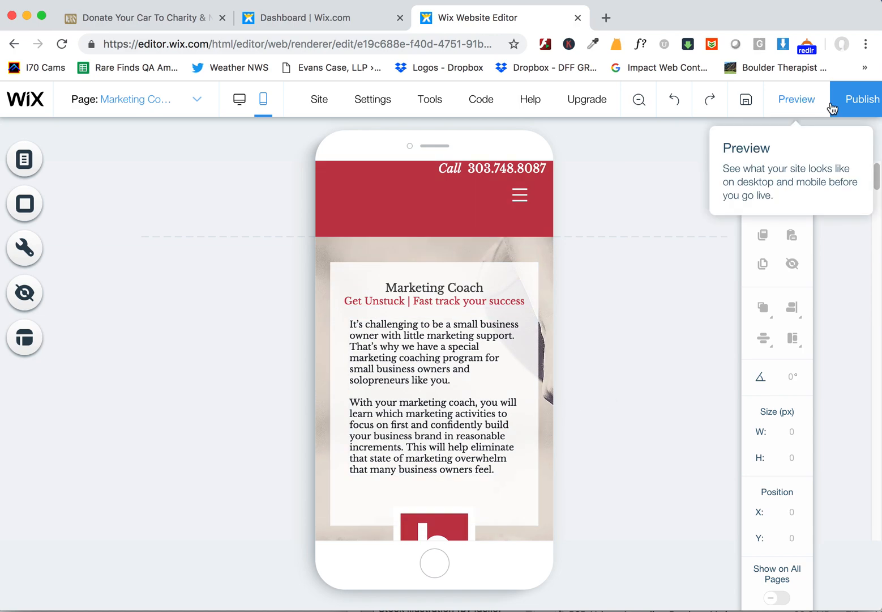
# Publish the site and view the live brandmentoring.com site from the Congratulations dialog
pyautogui.click(862, 99)
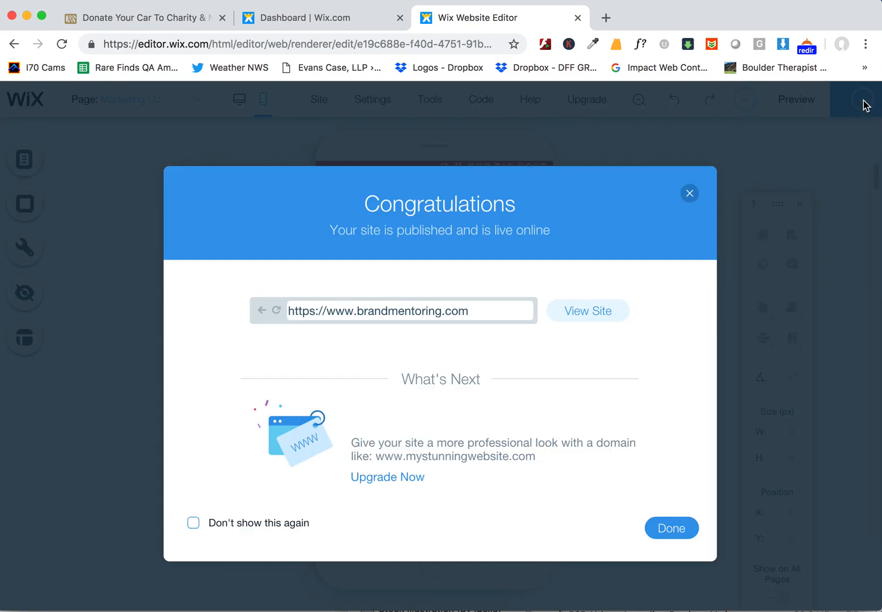
pyautogui.click(588, 311)
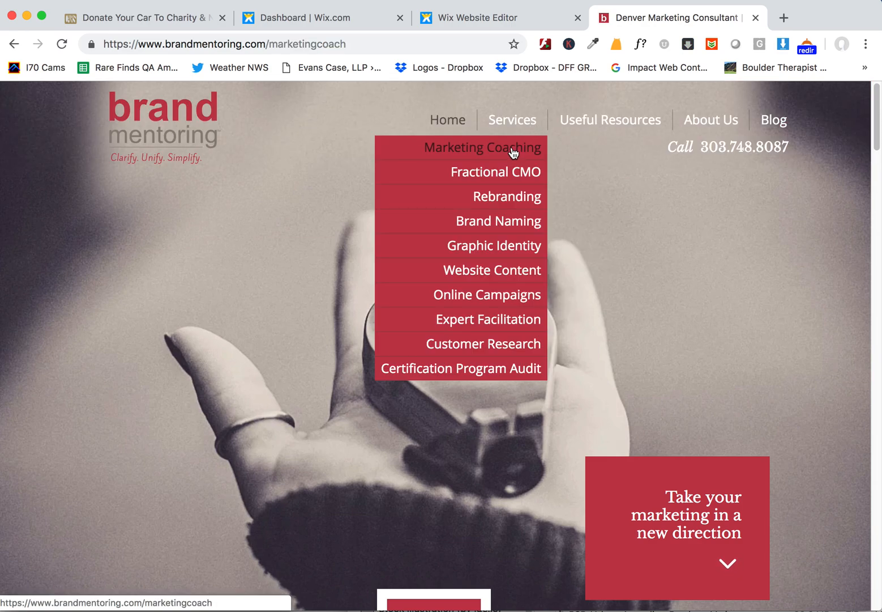
# Go to Services > Marketing Coaching on the live brandmentoring.com site
pyautogui.click(481, 147)
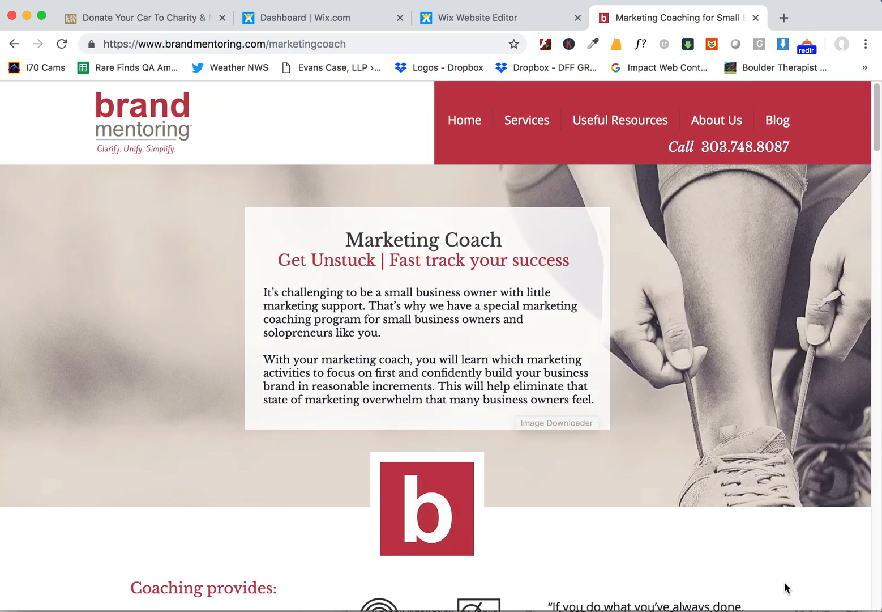
pyautogui.moveTo(448, 134)
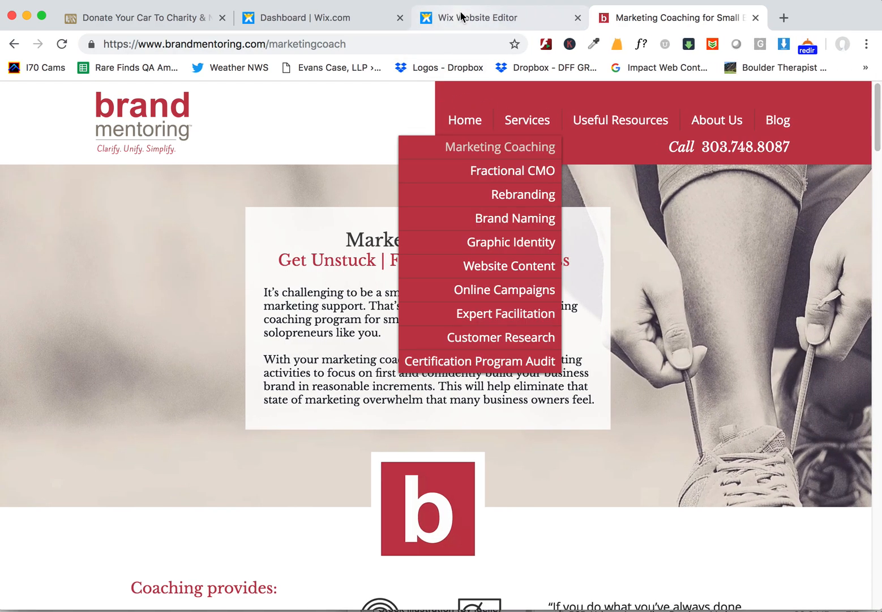
# Preview the mobile Marketing Coaching page in the editor tab, then return to editing
pyautogui.click(498, 18)
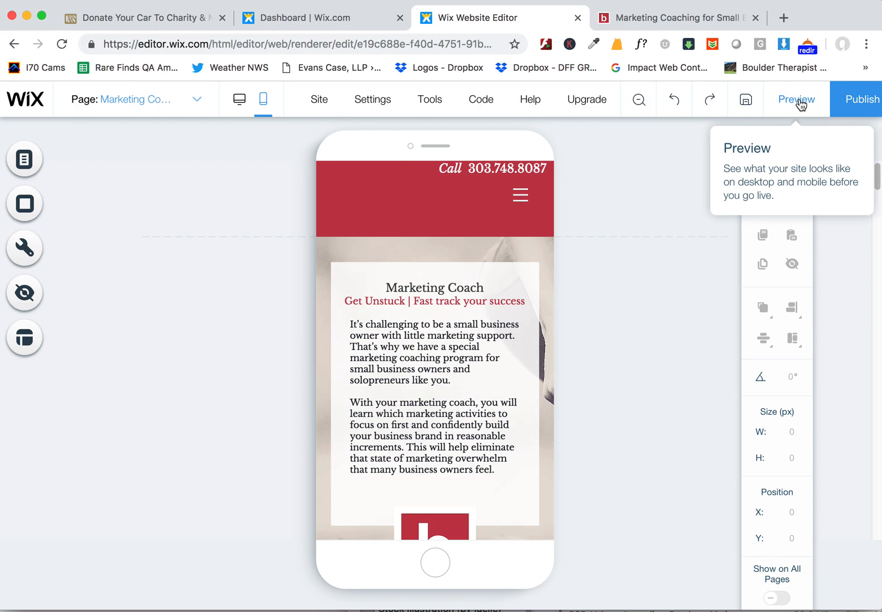
pyautogui.click(795, 99)
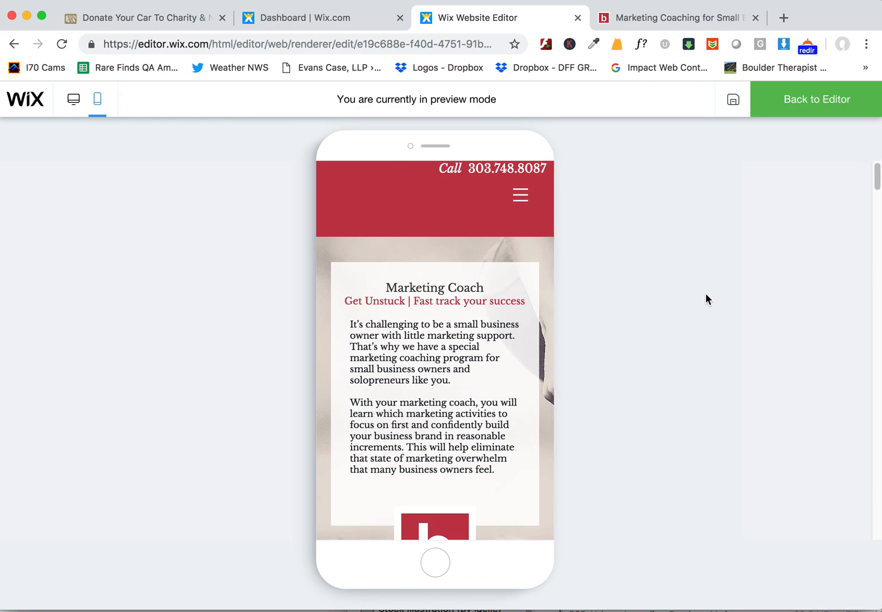
pyautogui.scroll(-3)
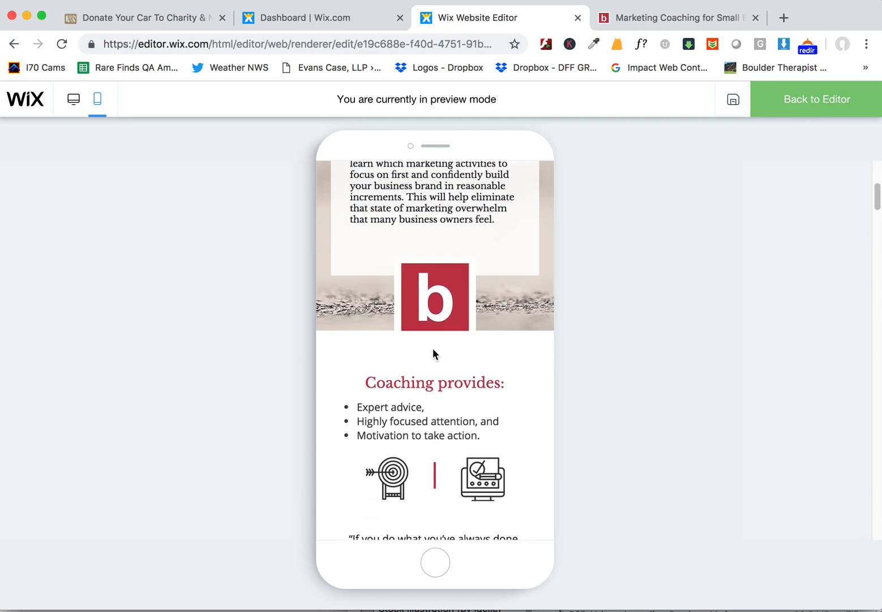
pyautogui.click(815, 98)
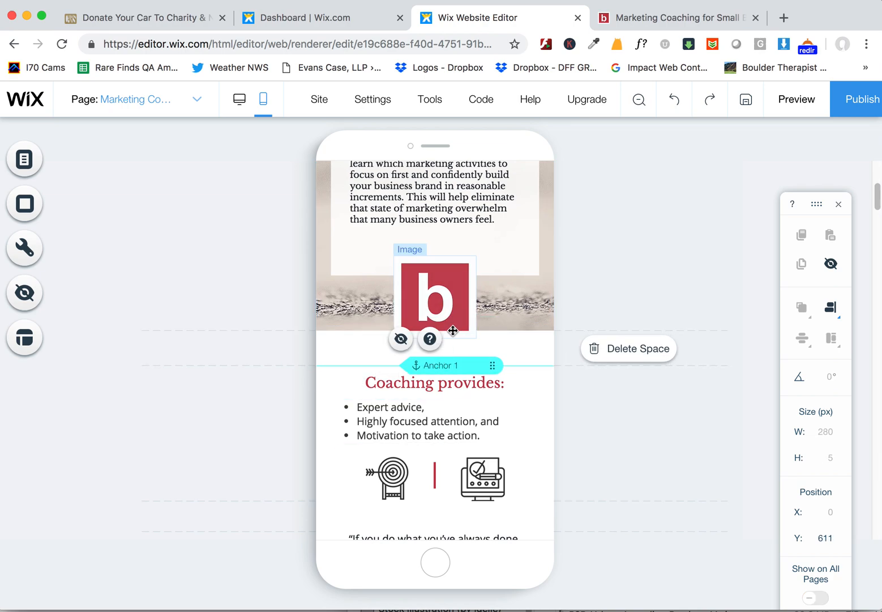
# Stretch the intro section to contain the 'b' logo and select the Tony Robbins quote
pyautogui.moveTo(452, 330); pyautogui.dragTo(430, 354)
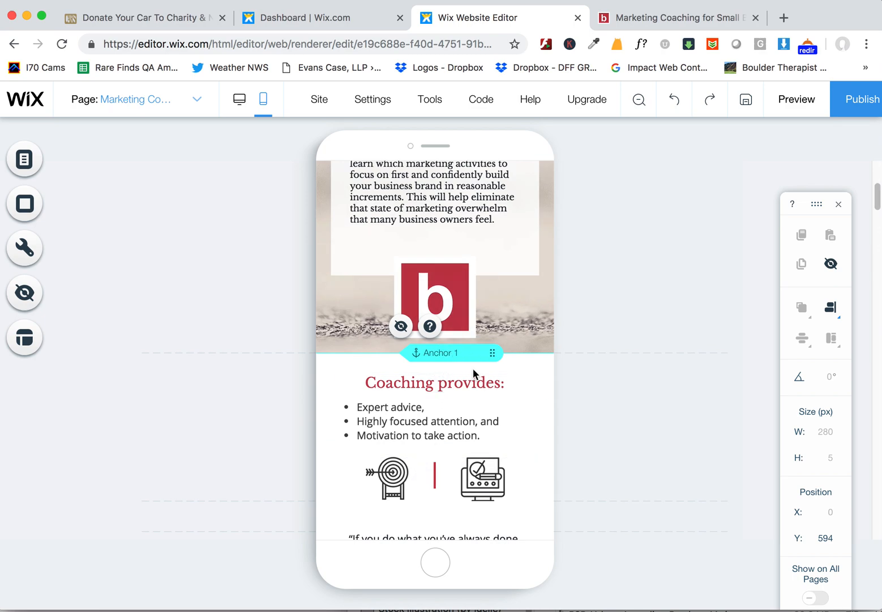
pyautogui.moveTo(478, 337)
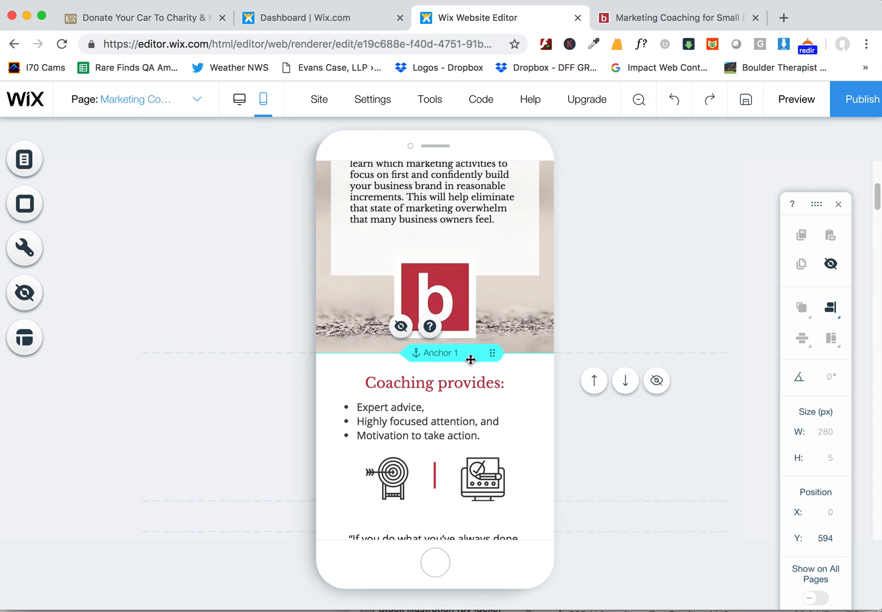
pyautogui.moveTo(470, 398)
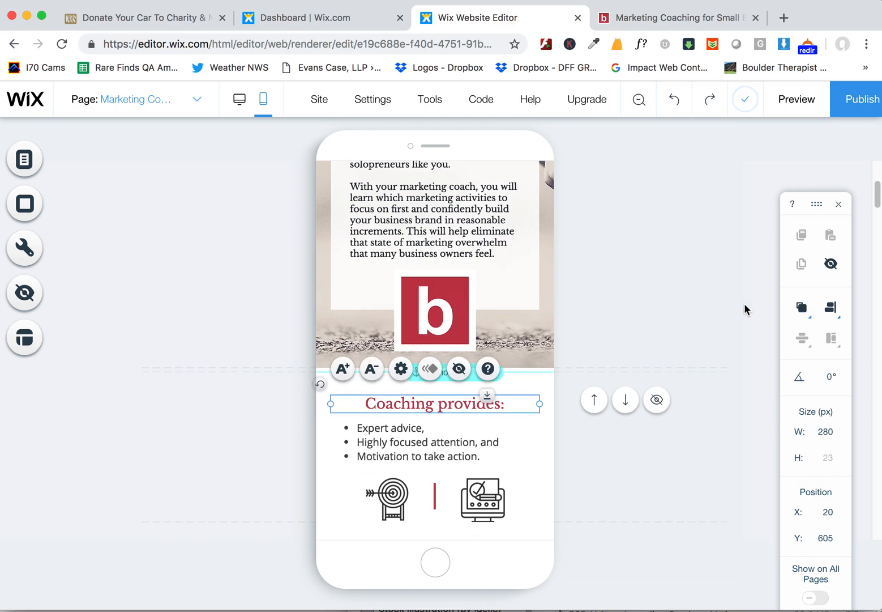
pyautogui.scroll(-3)
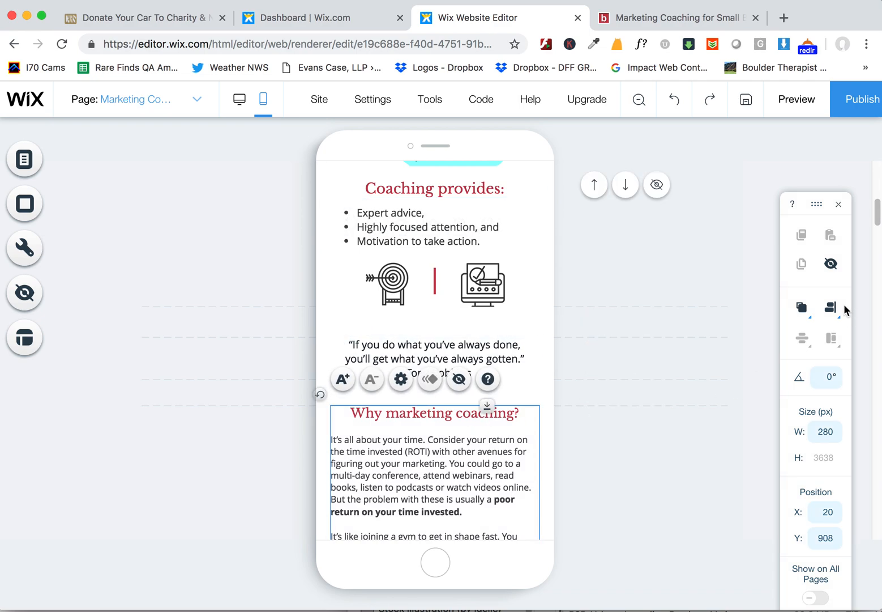
pyautogui.click(830, 307)
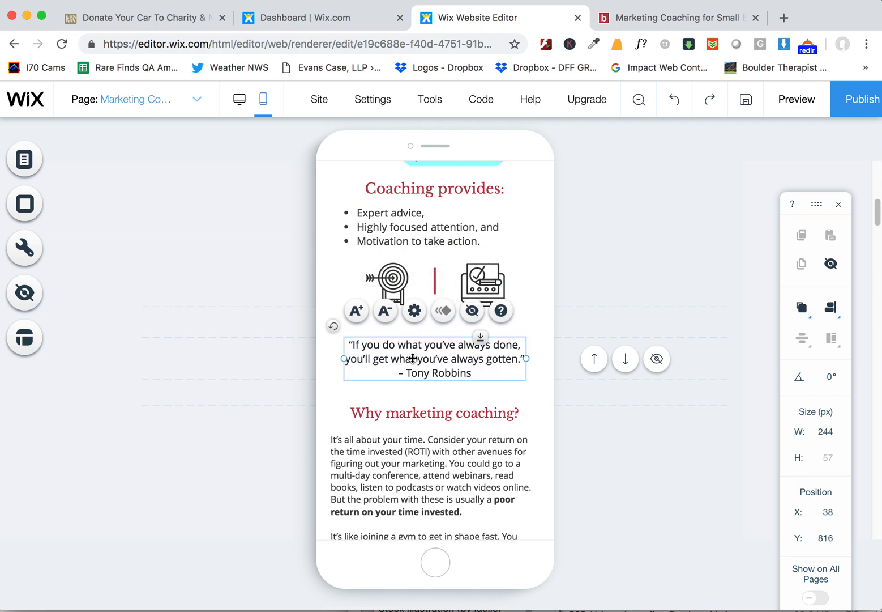
# Republish the site and dismiss the publishing confirmation
pyautogui.click(856, 98)
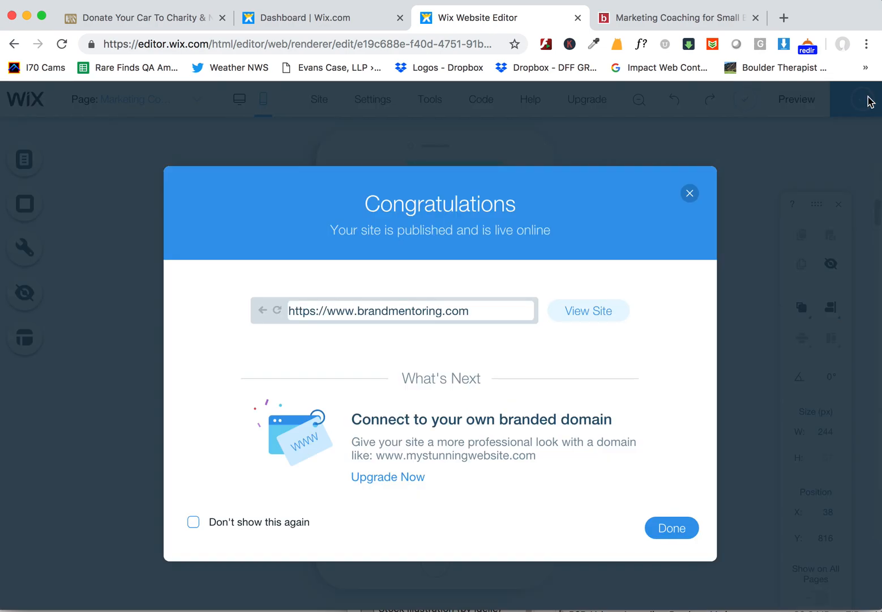
pyautogui.click(672, 527)
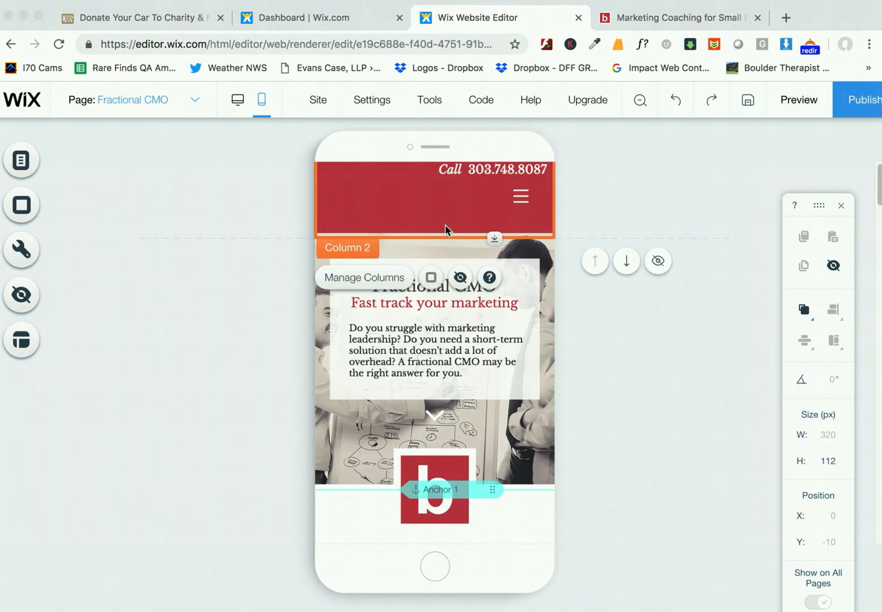
pyautogui.moveTo(394, 196)
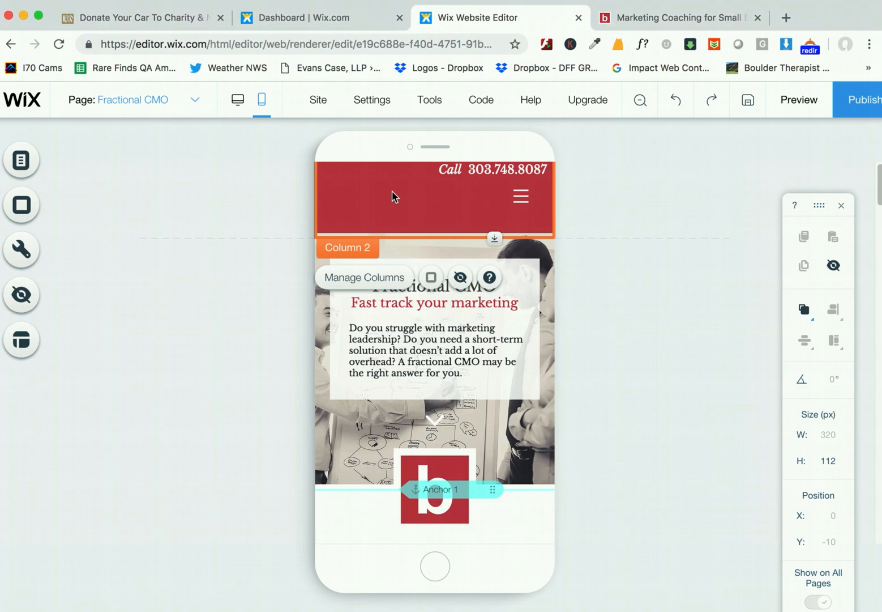
pyautogui.moveTo(397, 202)
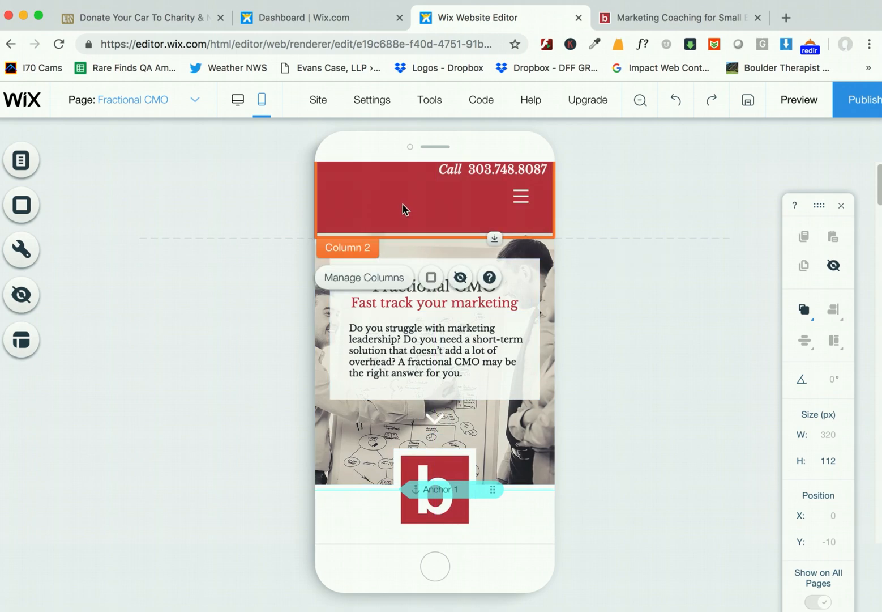
# Move the red phone bar below the logo and shrink it to a slim 38 px strip
pyautogui.click(328, 203)
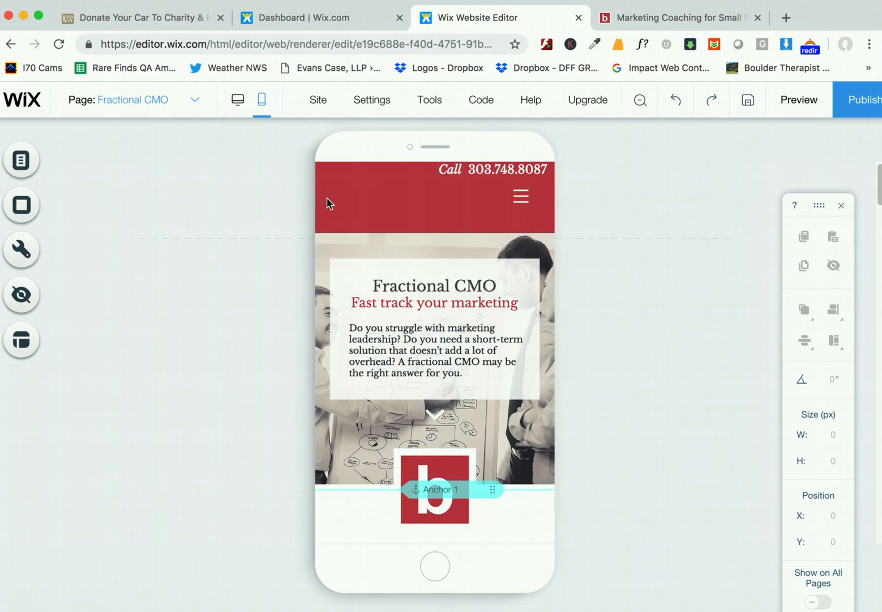
pyautogui.click(434, 195)
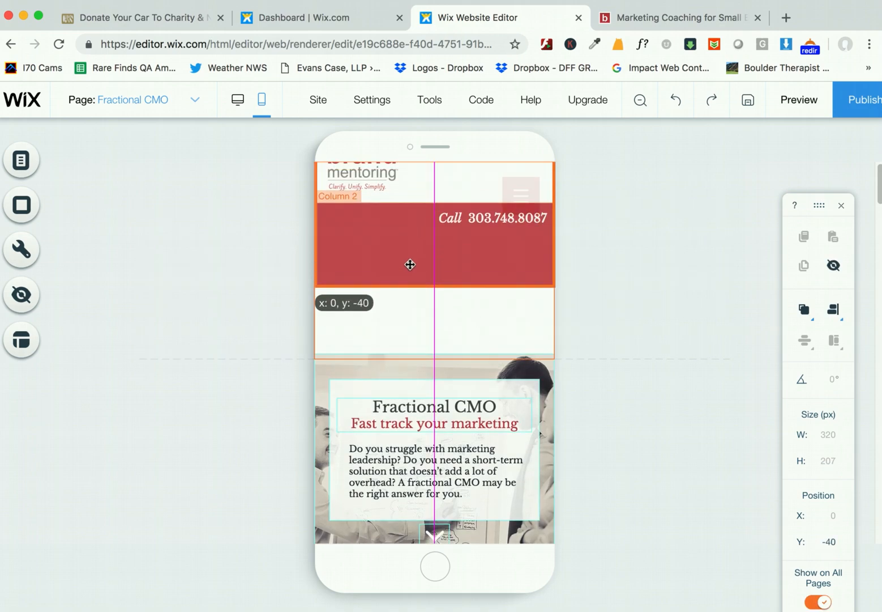
pyautogui.moveTo(410, 264); pyautogui.dragTo(409, 286)
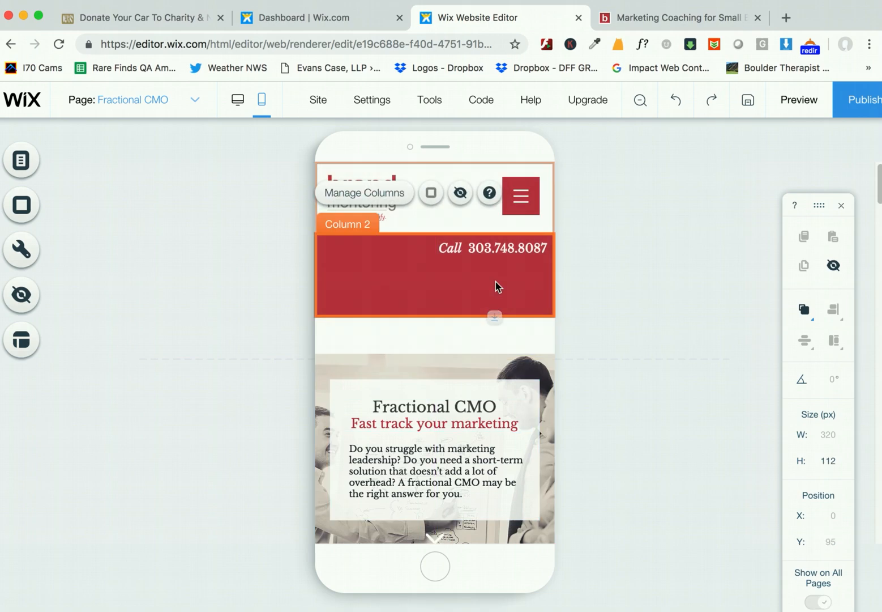
pyautogui.moveTo(494, 317); pyautogui.dragTo(494, 261)
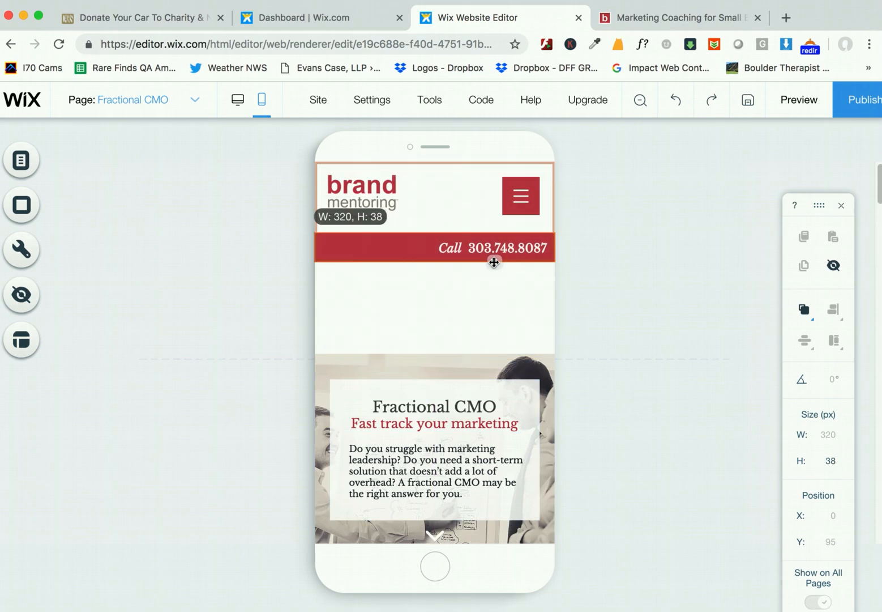
# Pull the mobile header's bottom edge up to the phone bar and select the hero section
pyautogui.moveTo(494, 262); pyautogui.dragTo(494, 355)
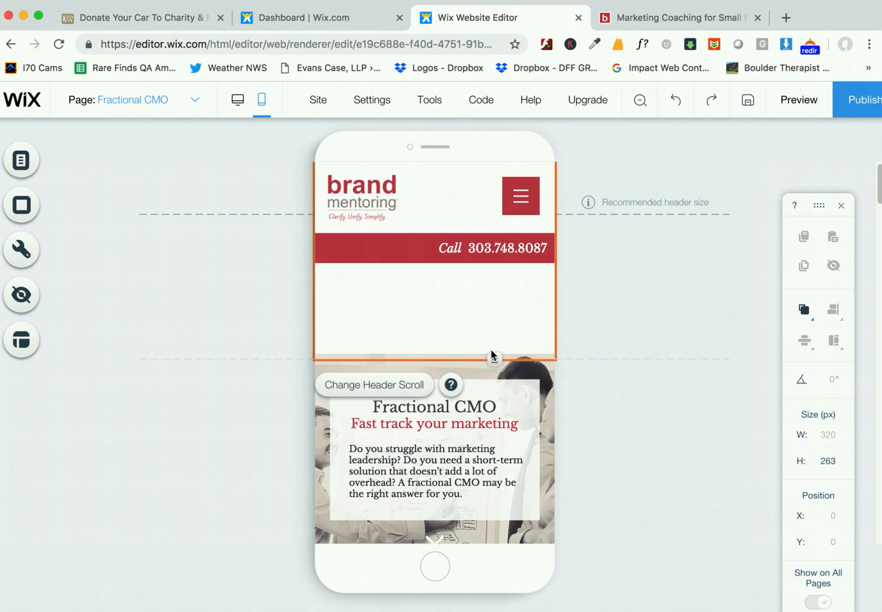
pyautogui.moveTo(492, 356); pyautogui.dragTo(488, 265)
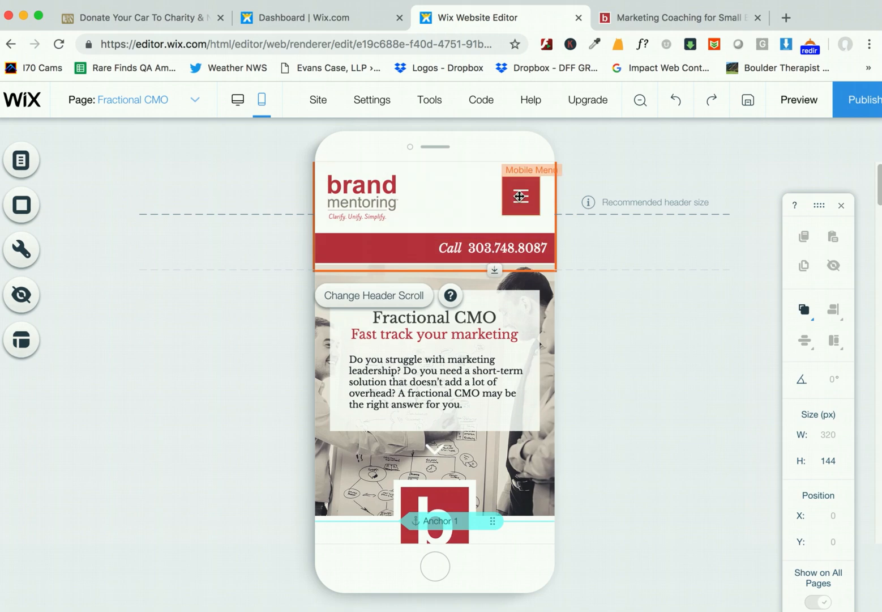
pyautogui.click(519, 196)
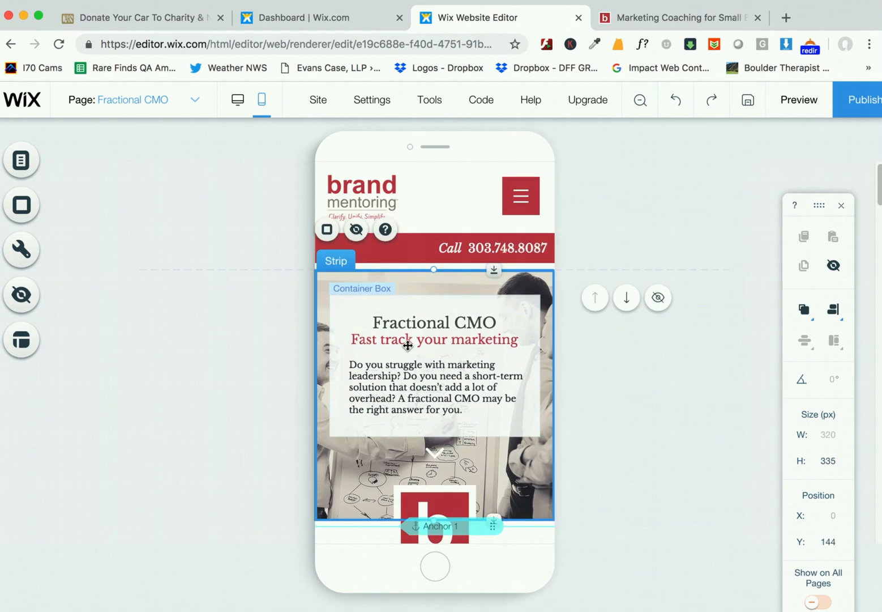
# Switch between the Marketing Coaching and Rebranding pages to inspect the mobile header's logo, menu and call bar
pyautogui.scroll(-3)
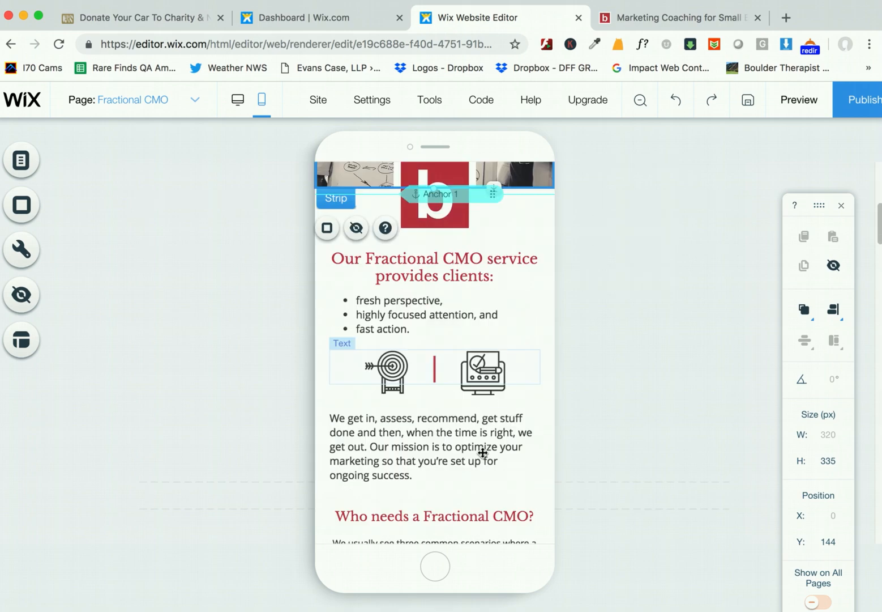
pyautogui.scroll(-3)
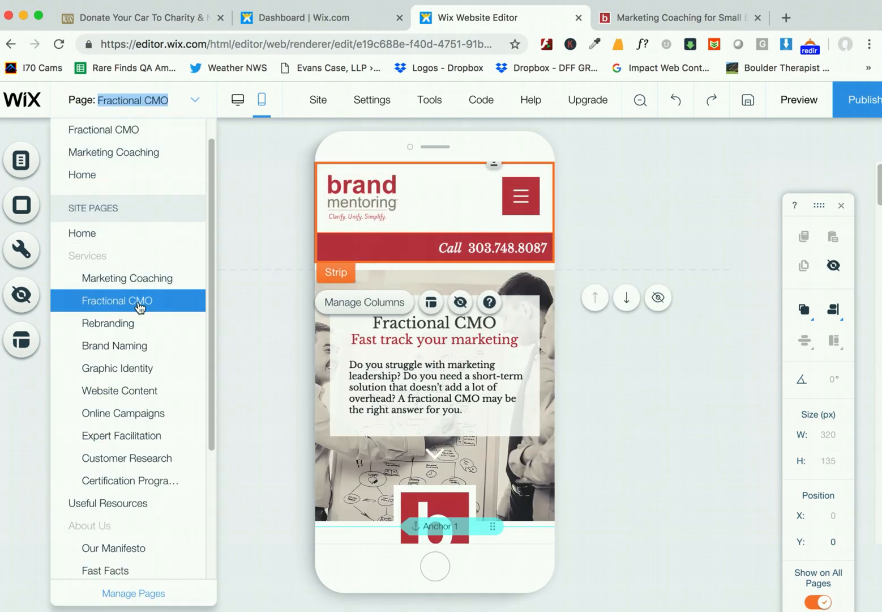
pyautogui.click(127, 278)
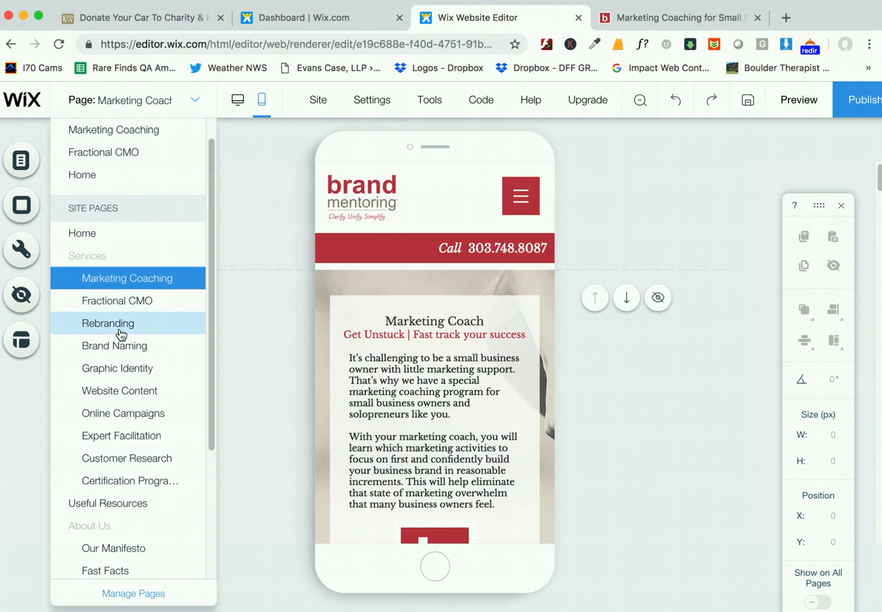
pyautogui.click(108, 323)
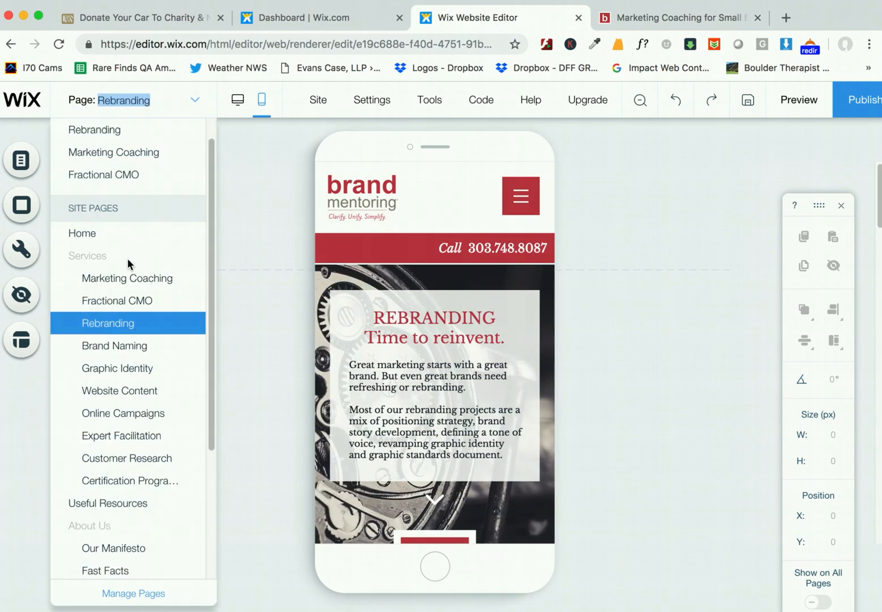
pyautogui.click(127, 277)
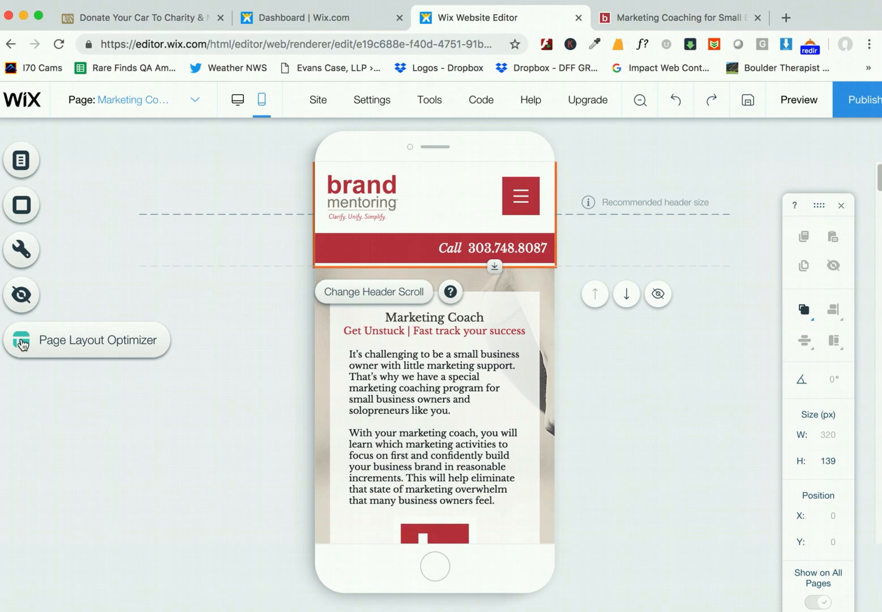
pyautogui.moveTo(22, 348)
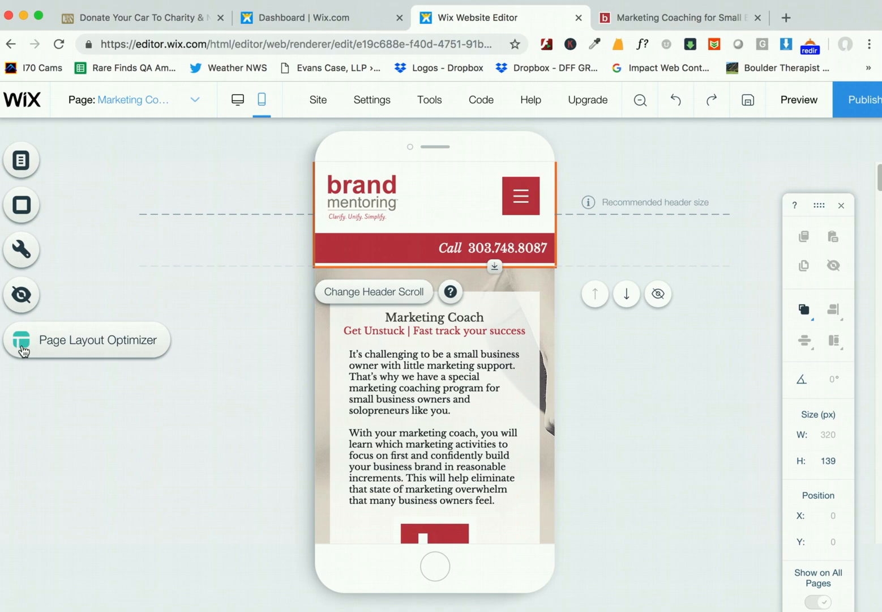
pyautogui.moveTo(611, 310)
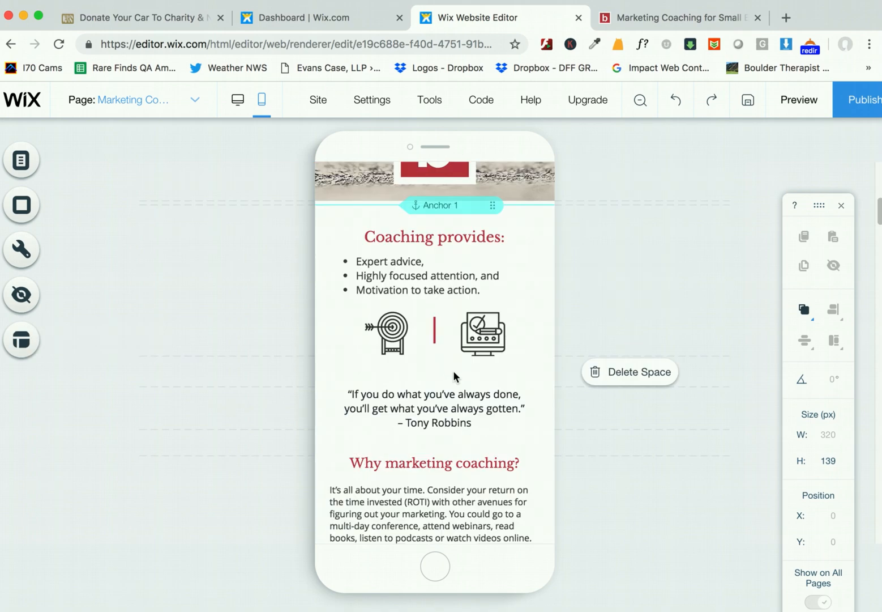
# Delete the empty space above the Marketing Coaching quote, then move the Marketing Coach strip lower
pyautogui.click(626, 293)
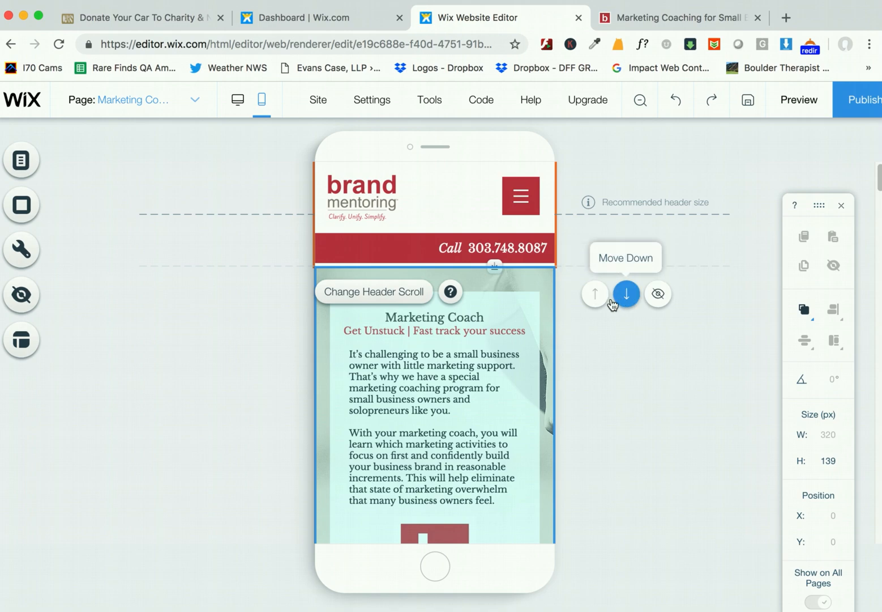
pyautogui.click(626, 293)
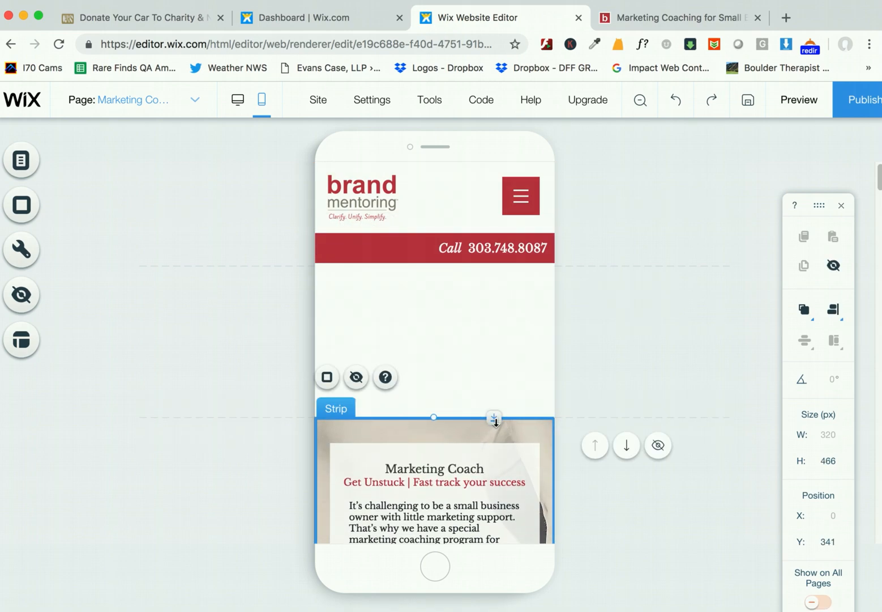
pyautogui.moveTo(494, 417)
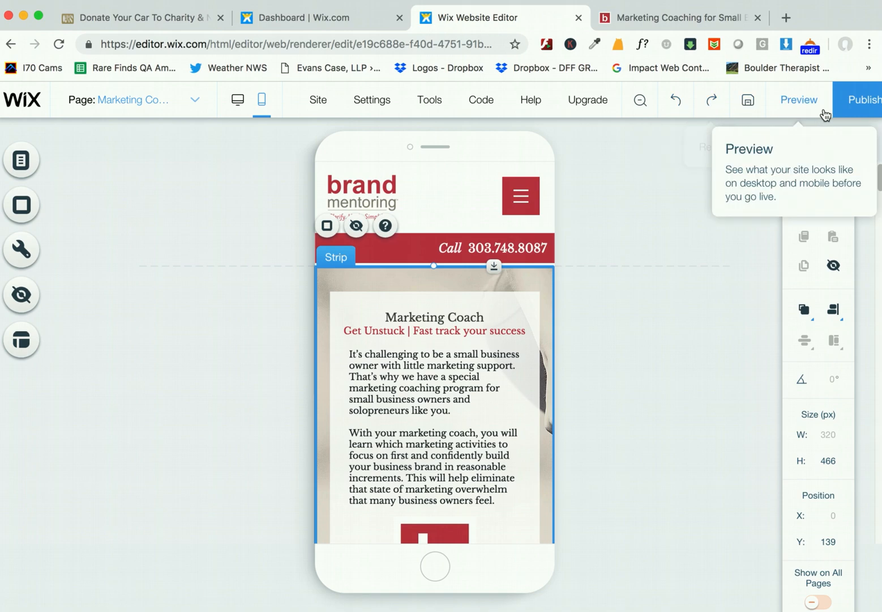
# Undo the strip move so it sits under the header, and show the desktop layout
pyautogui.click(858, 99)
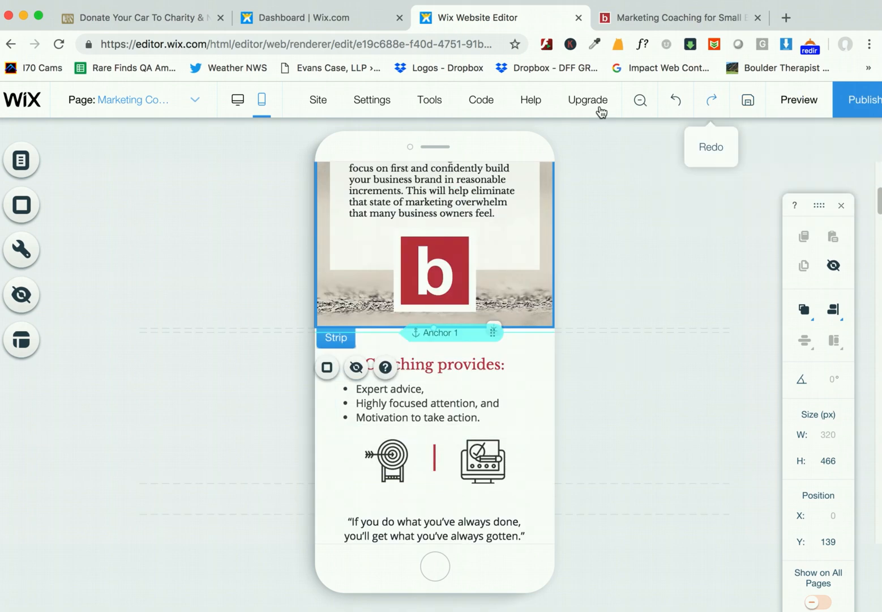
pyautogui.click(237, 99)
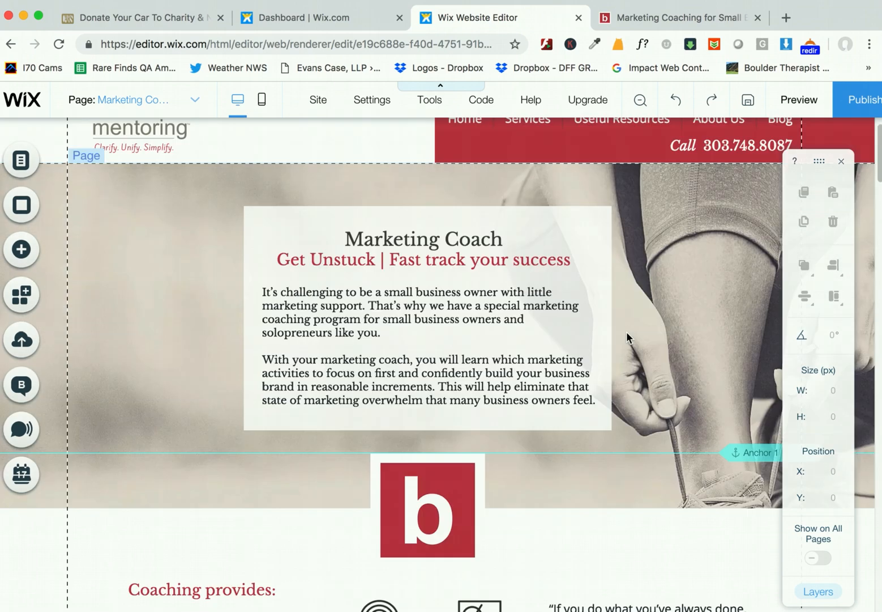